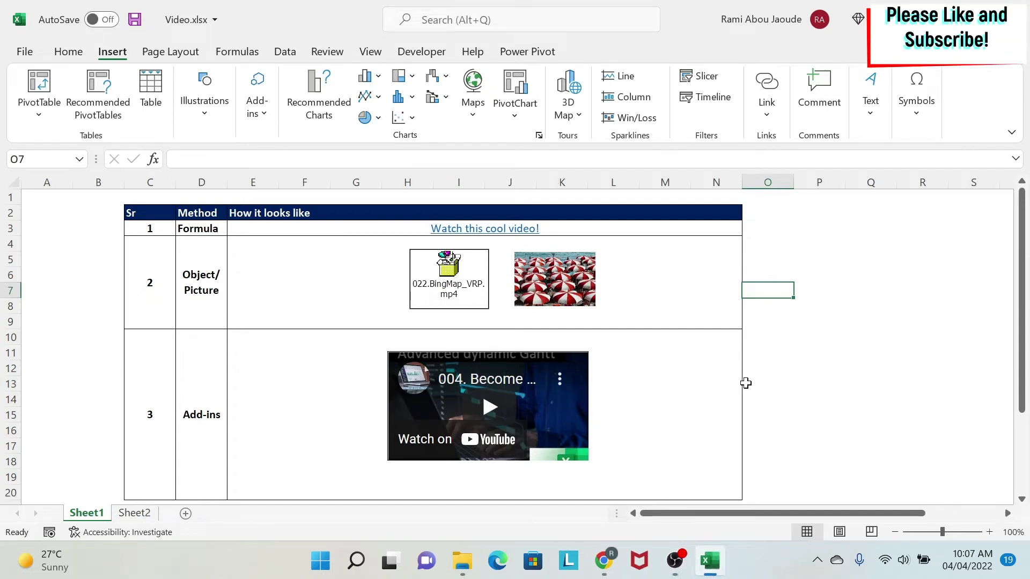
{"action": "mouse_move", "coordinate": [721, 344]}
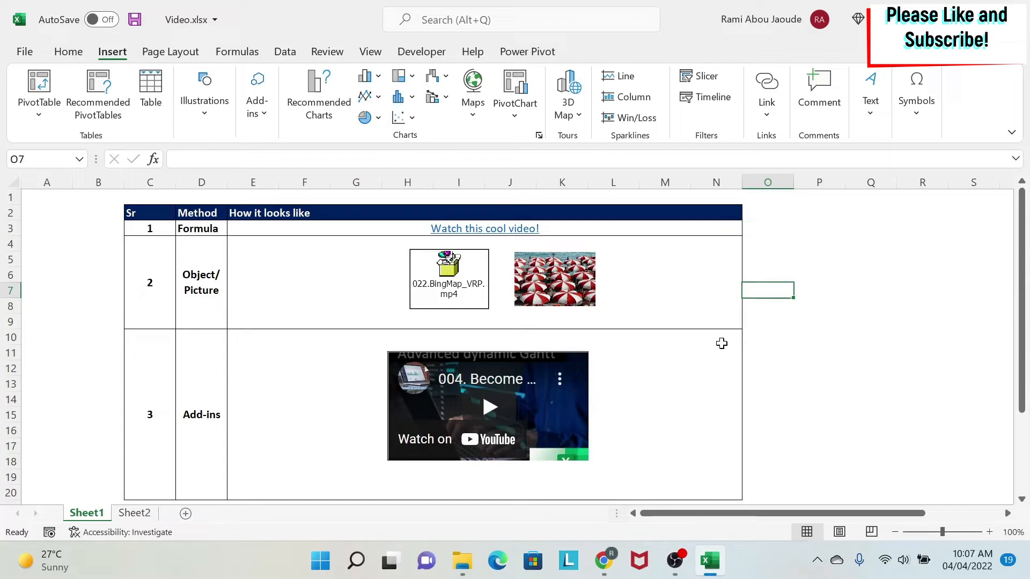
{"action": "mouse_move", "coordinate": [210, 223]}
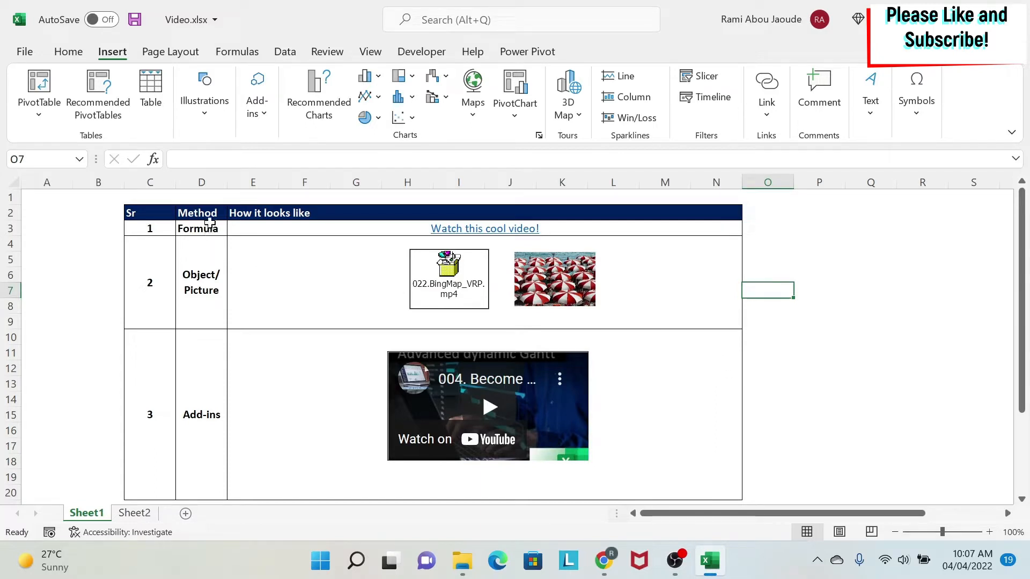
Review the Formula and Object/Picture example entries, then switch to Sheet2
{"action": "left_click", "coordinate": [198, 228]}
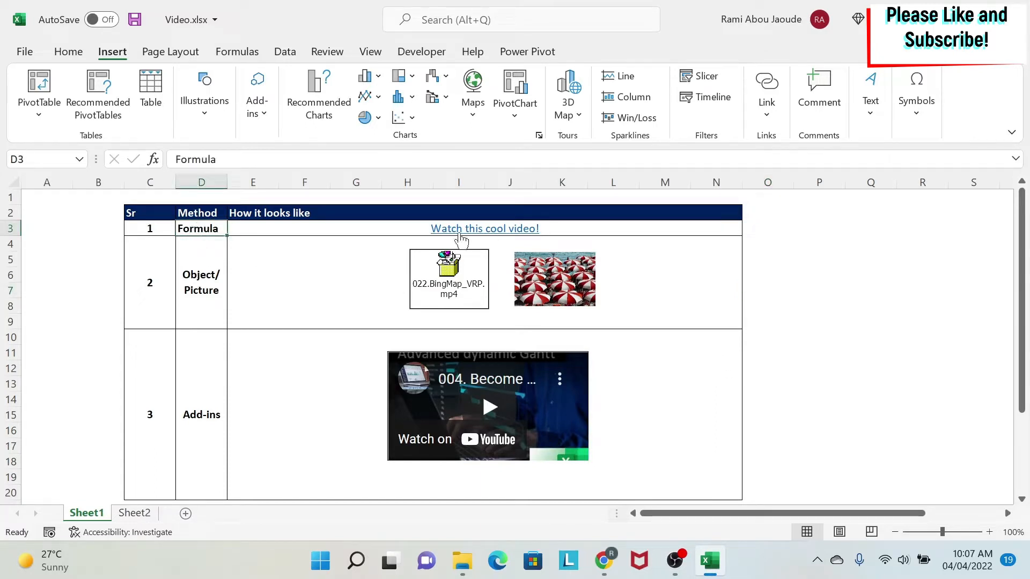
{"action": "left_click", "coordinate": [327, 282]}
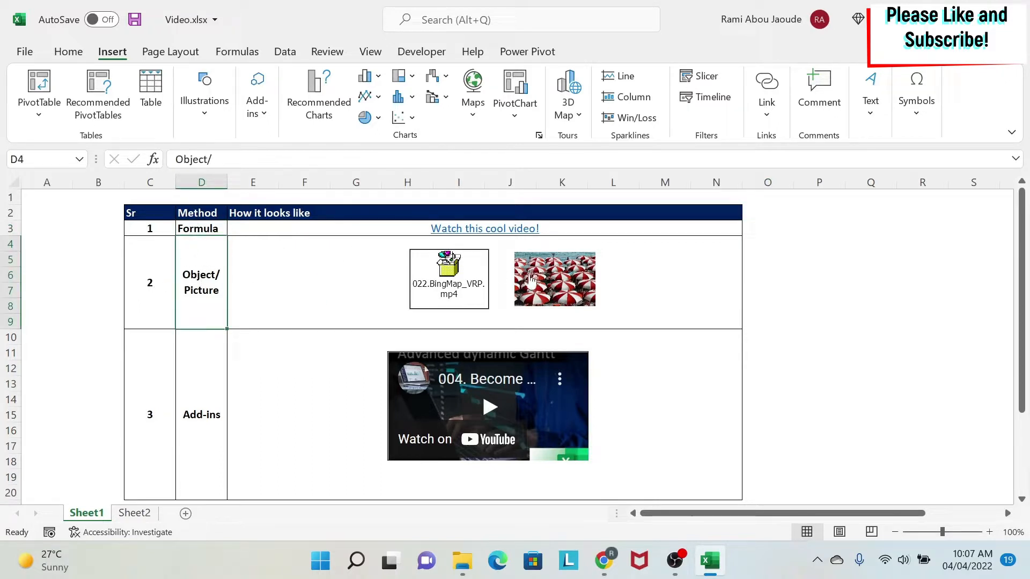
{"action": "left_click", "coordinate": [202, 414]}
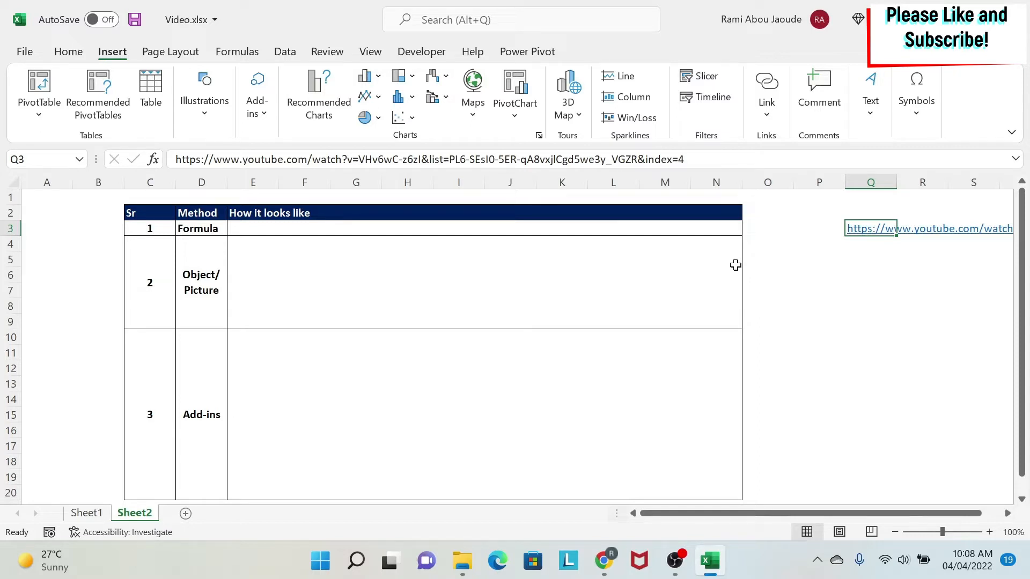
{"action": "mouse_move", "coordinate": [561, 245]}
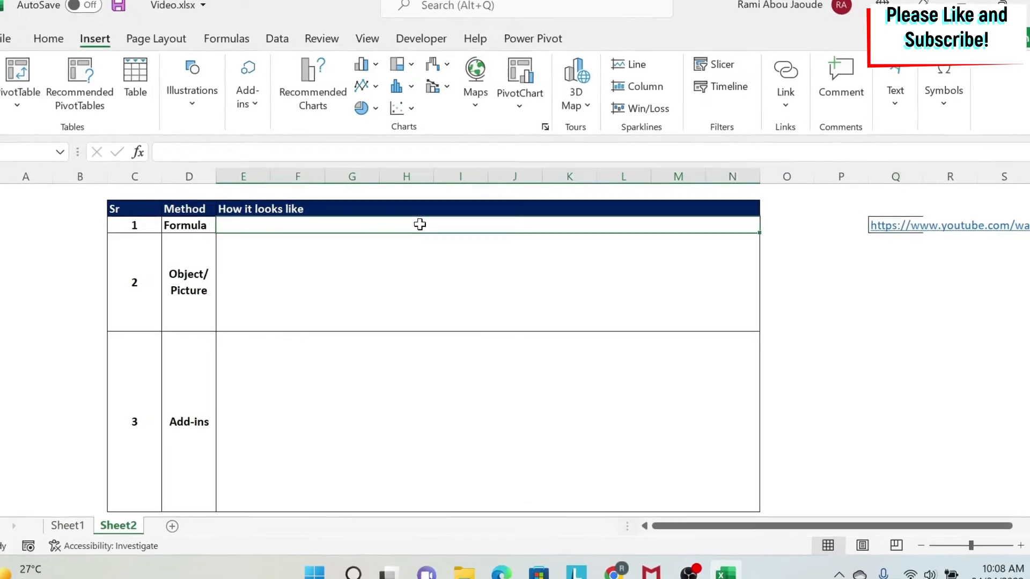
Enter =HYPERLINK(Q3,"Watch this cool video") in the Formula row's merged cell
{"action": "type", "text": "=h"}
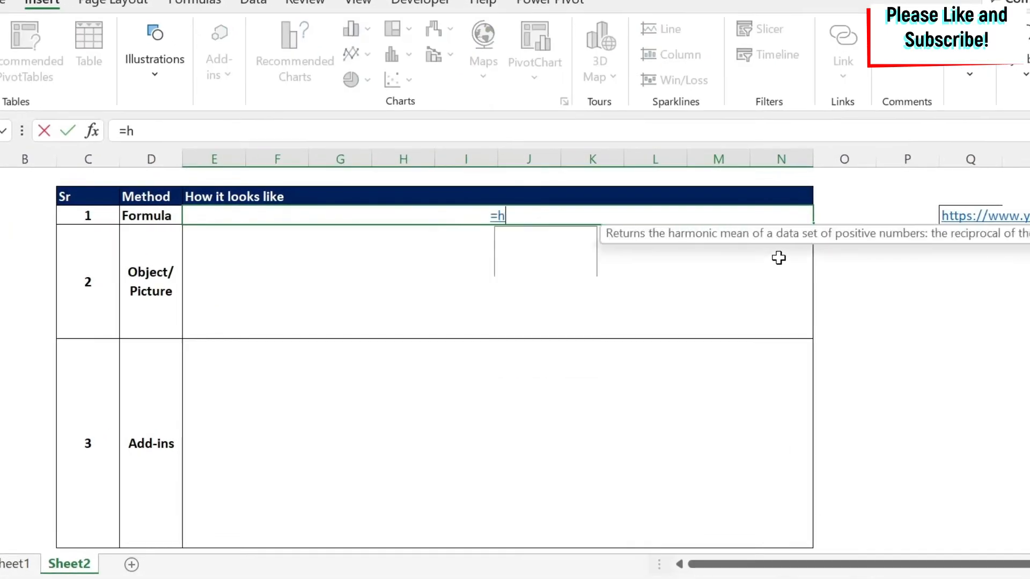
{"action": "type", "text": "yp"}
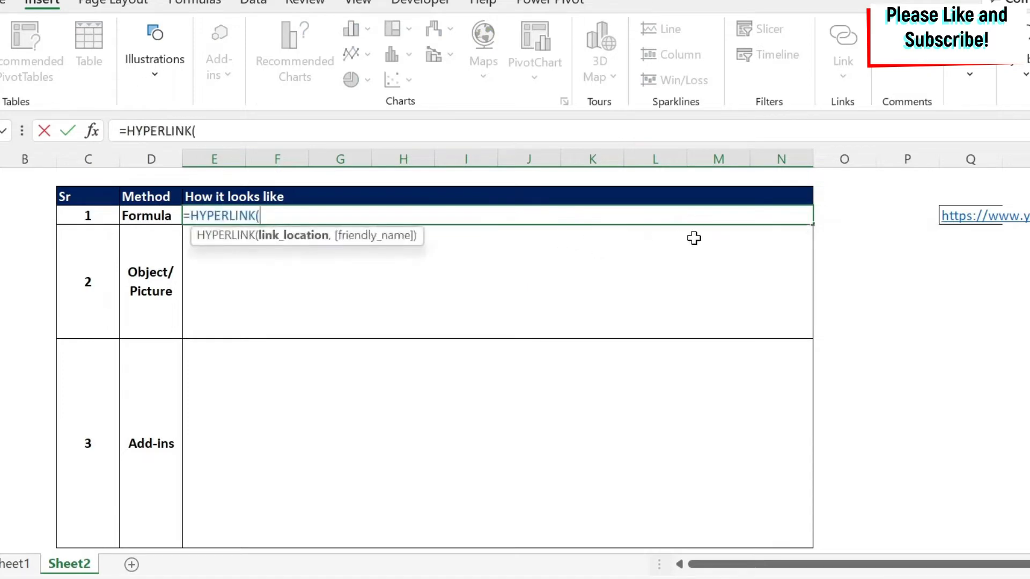
{"action": "mouse_move", "coordinate": [955, 195]}
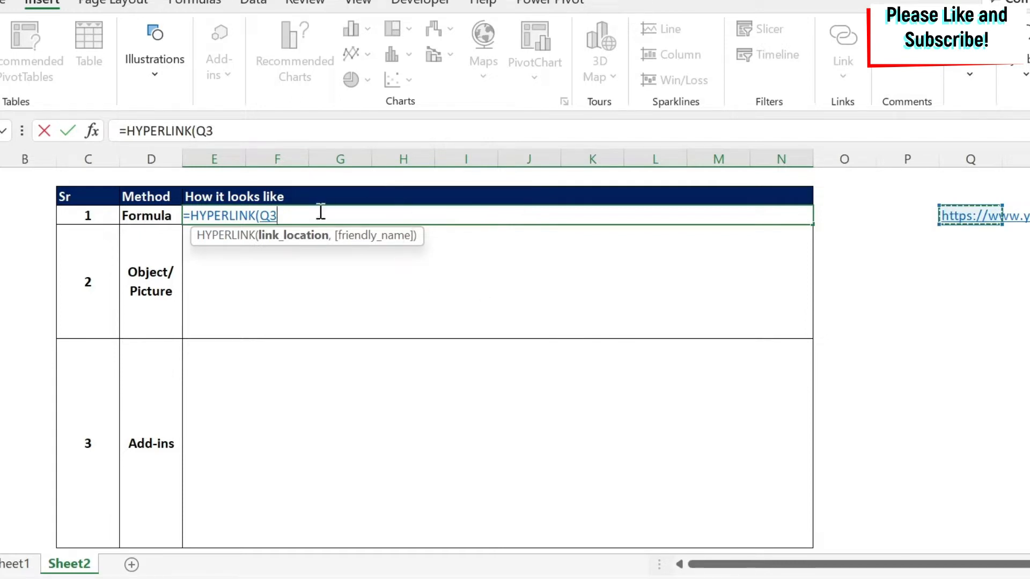
{"action": "mouse_move", "coordinate": [348, 211]}
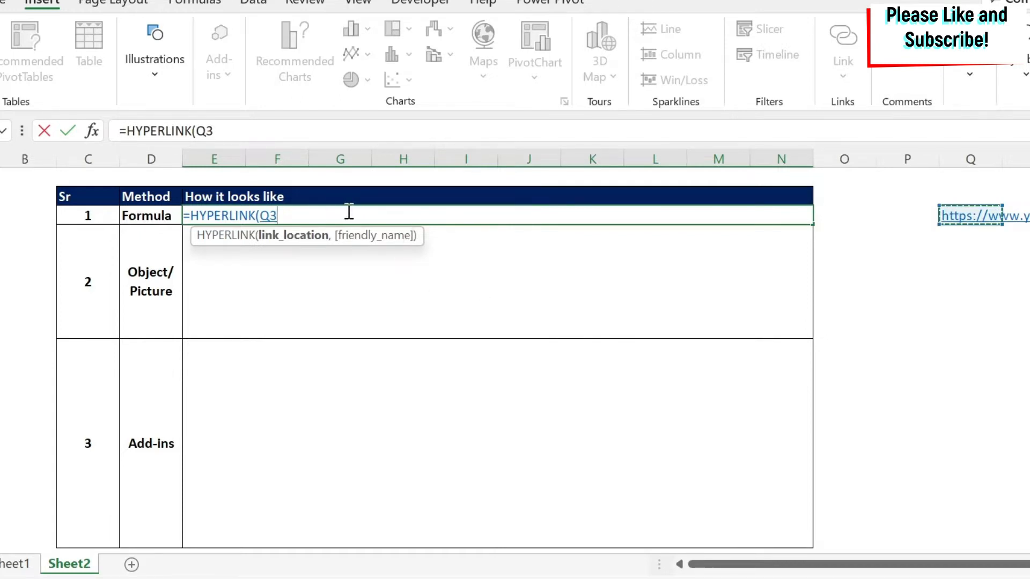
{"action": "type", "text": ","}
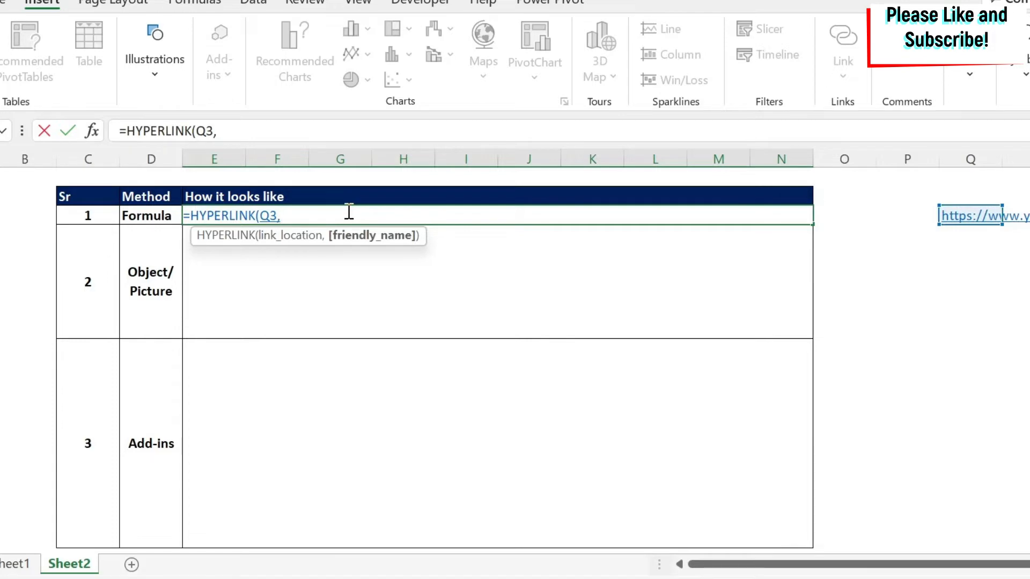
{"action": "type", "text": "\""}
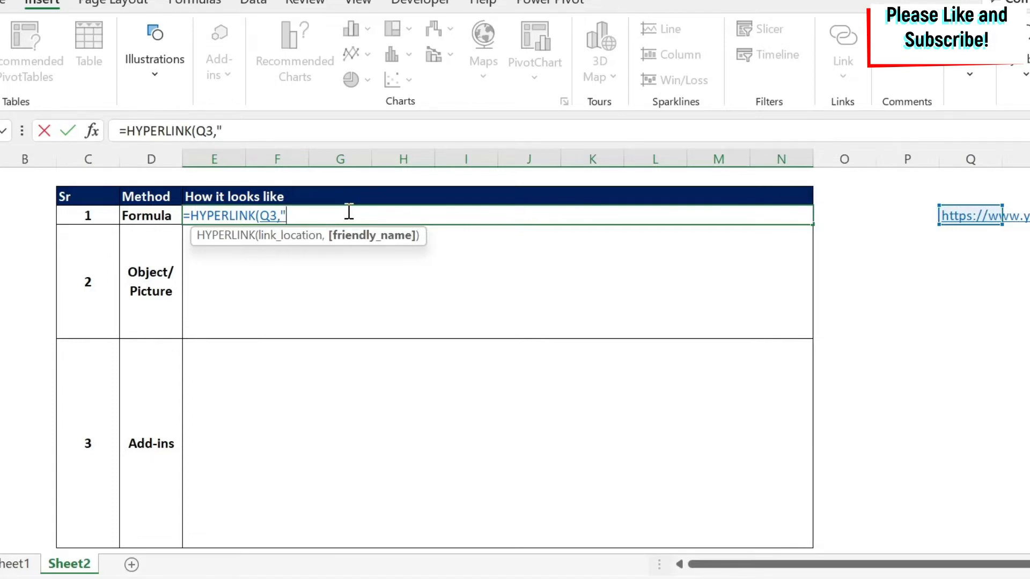
{"action": "type", "text": "Watch this cool vid"}
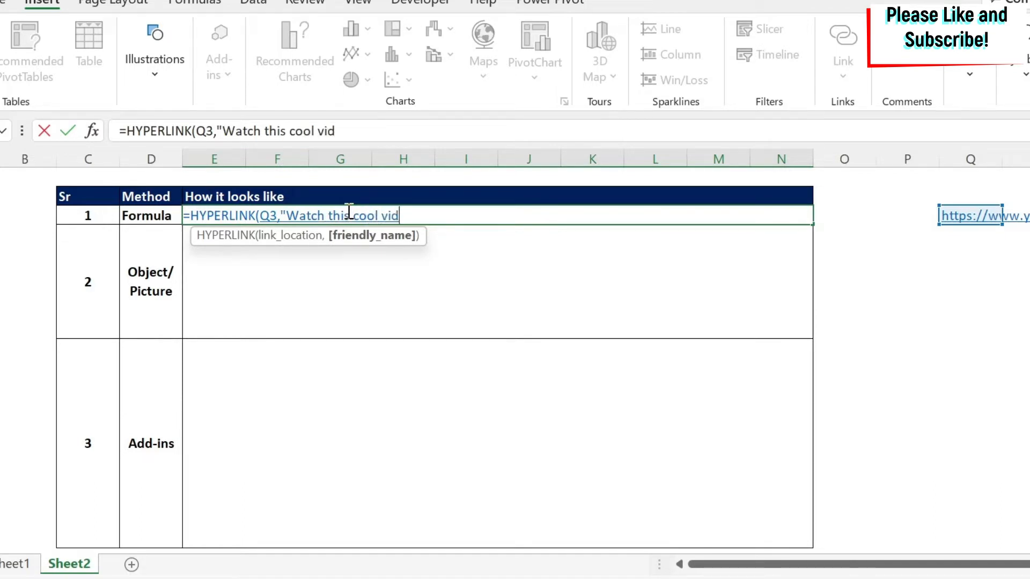
{"action": "type", "text": "eo\""}
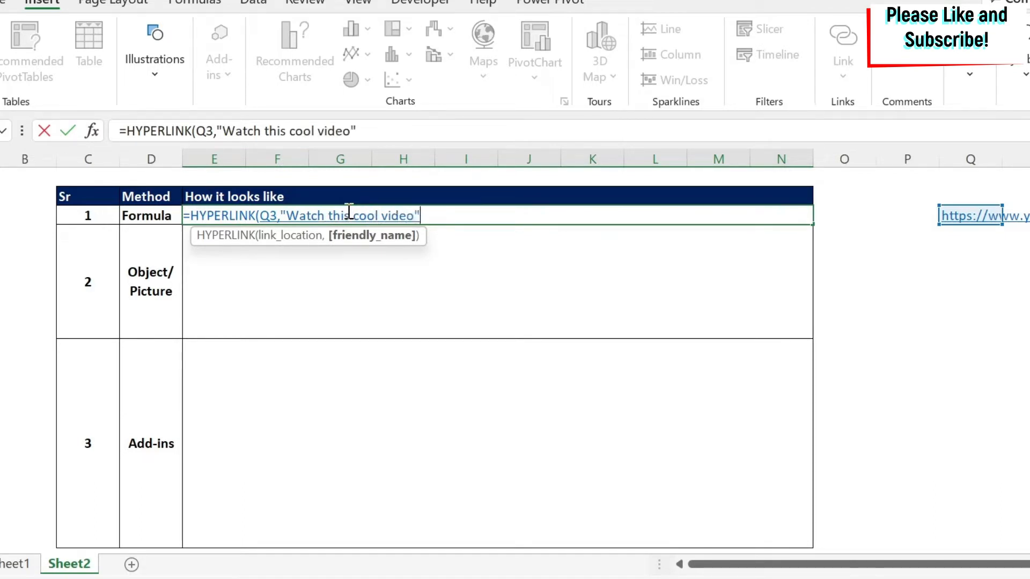
{"action": "type", "text": ")"}
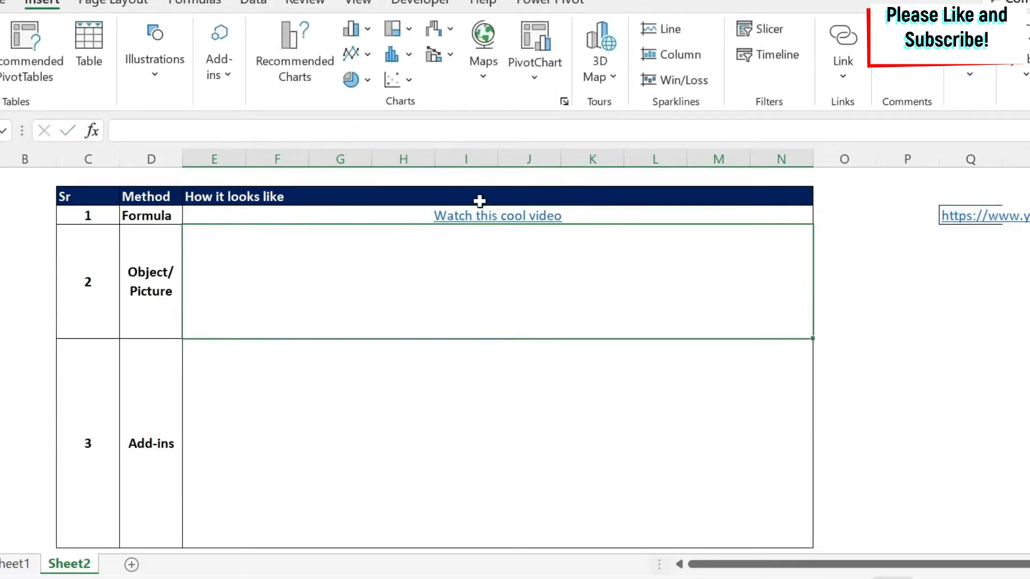
Insert the grey round-basin stock photo from the stock images library onto the sheet
{"action": "left_click", "coordinate": [497, 216]}
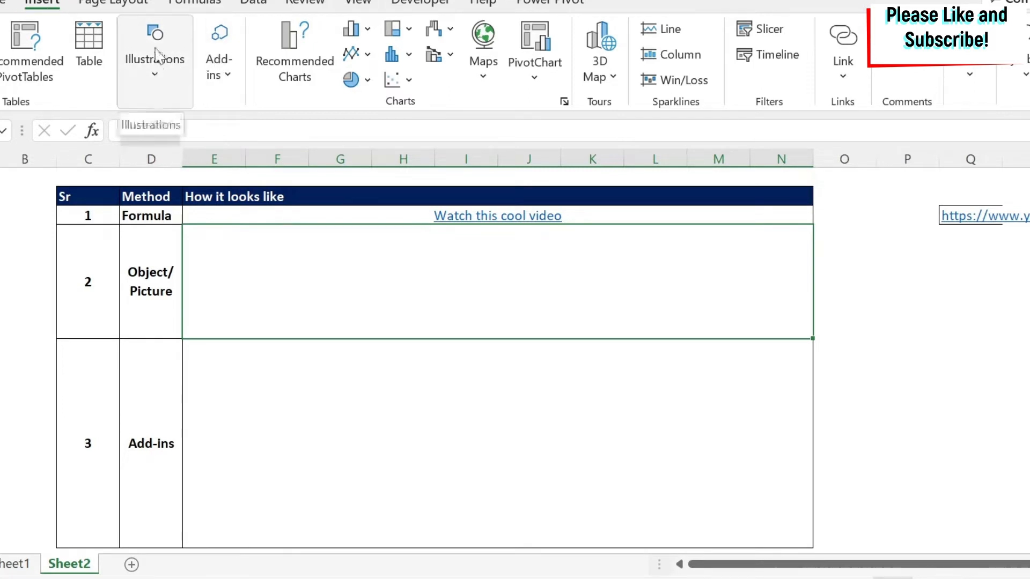
{"action": "left_click", "coordinate": [154, 59]}
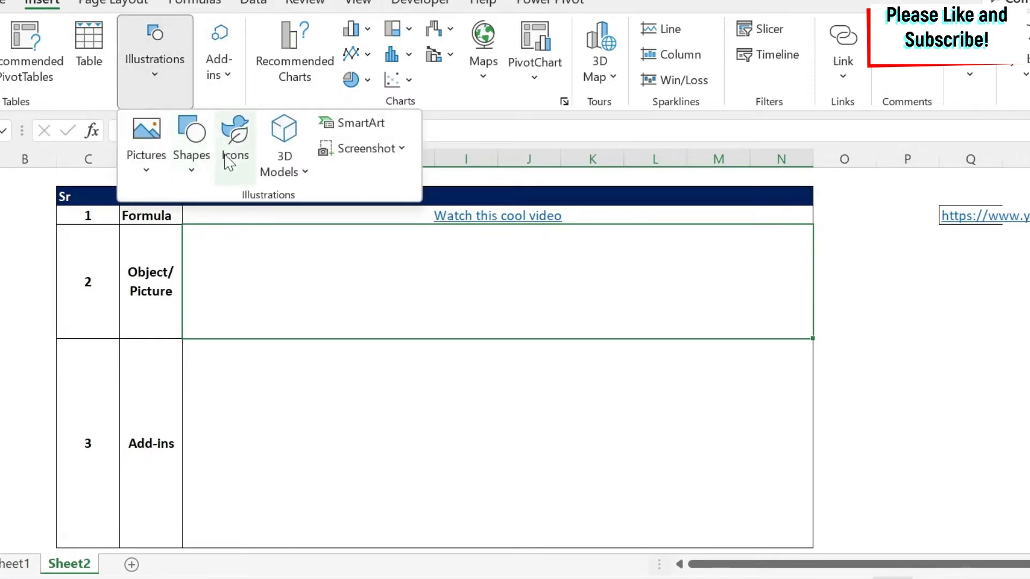
{"action": "left_click", "coordinate": [201, 273]}
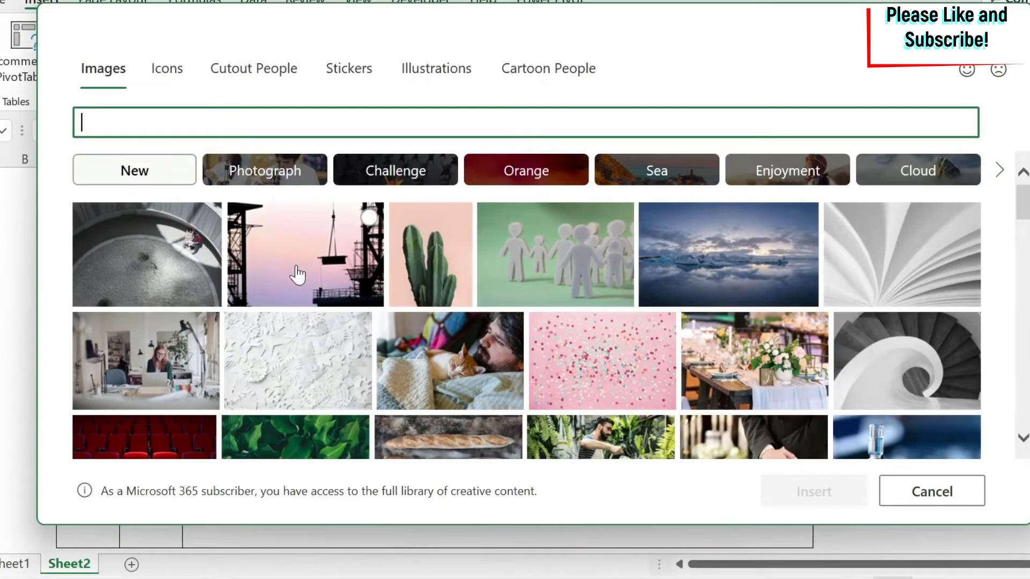
{"action": "mouse_move", "coordinate": [89, 274]}
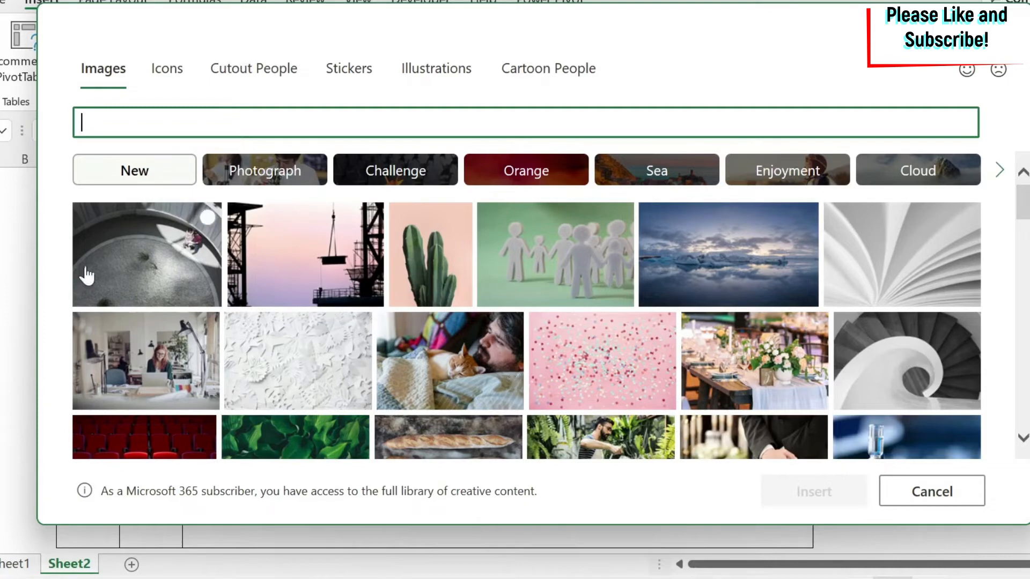
{"action": "left_click", "coordinate": [931, 491]}
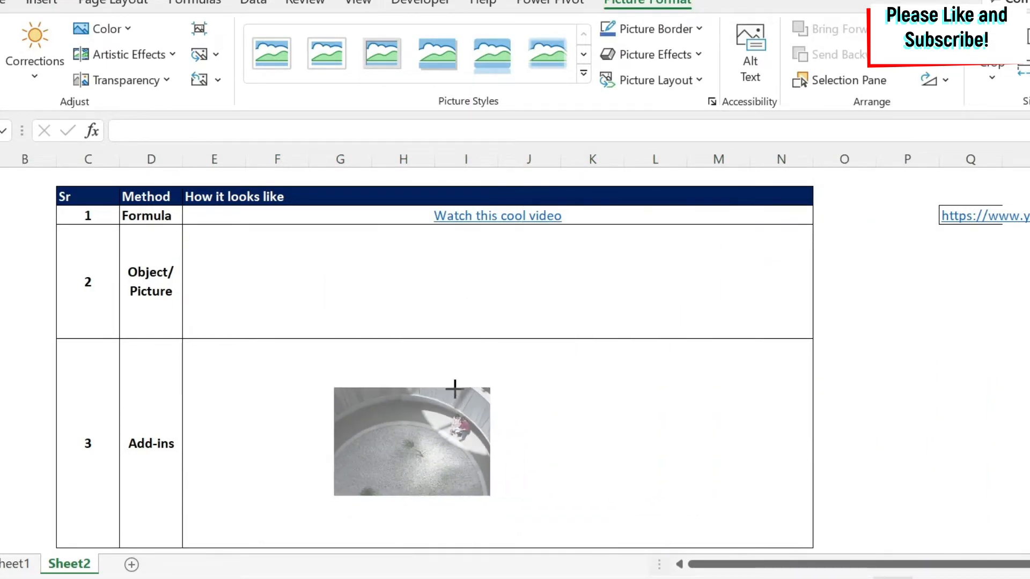
Move the photo into the Object/Picture row and hyperlink it to the YouTube video URL
{"action": "left_click_drag", "start_coordinate": [412, 441], "coordinate": [545, 283]}
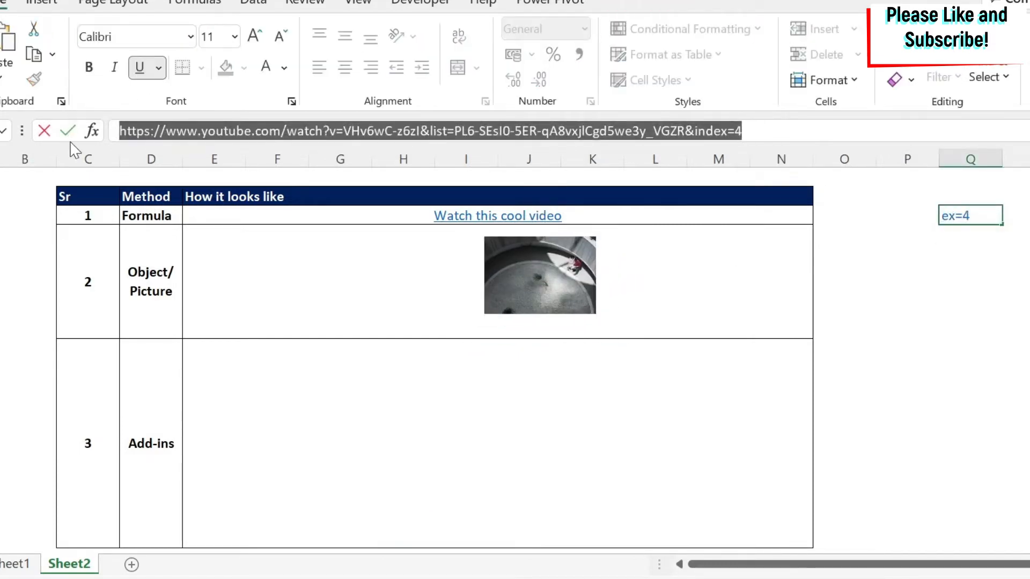
{"action": "right_click", "coordinate": [539, 276]}
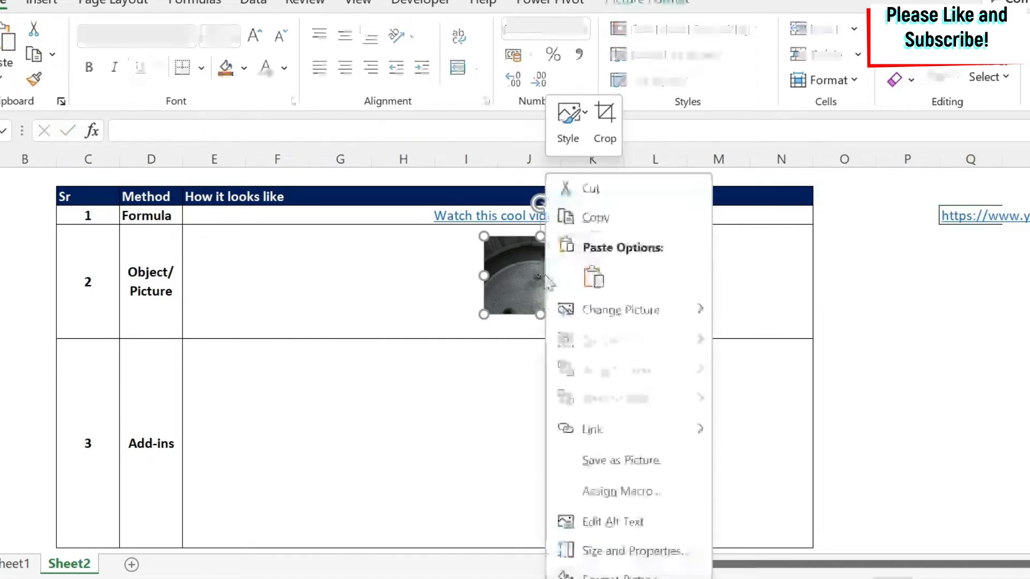
{"action": "mouse_move", "coordinate": [593, 429]}
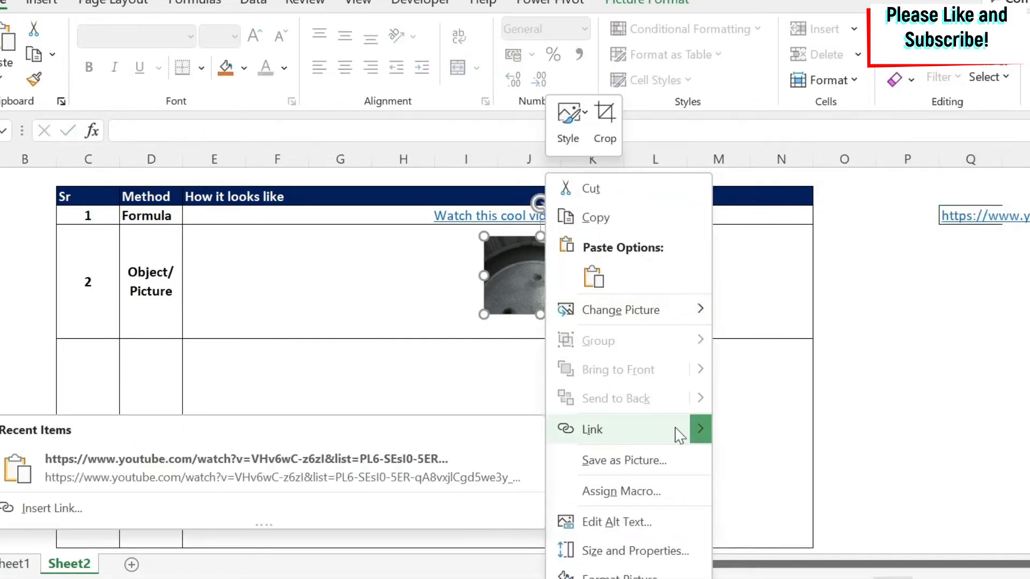
{"action": "left_click", "coordinate": [592, 430]}
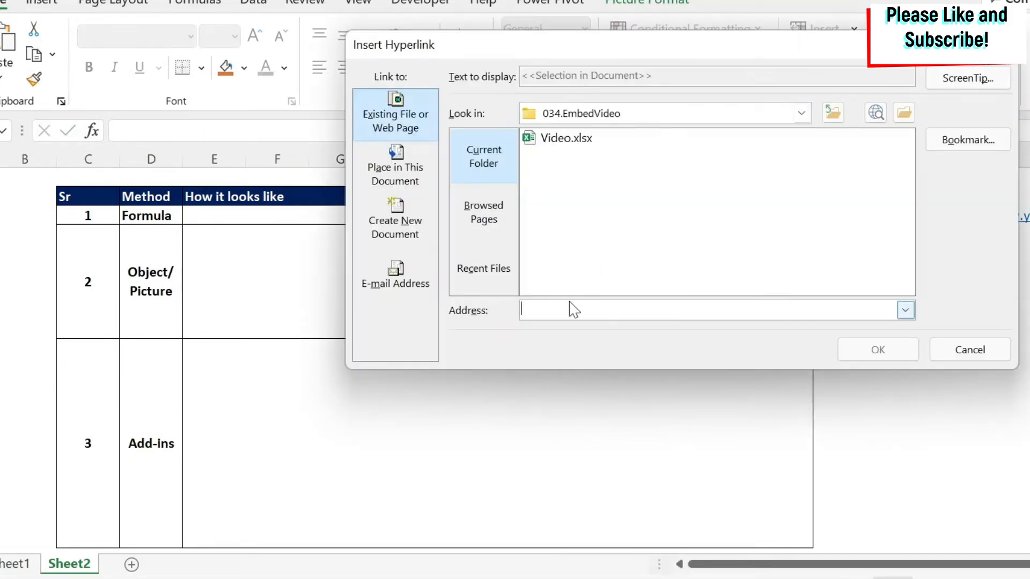
{"action": "type", "text": "https://www.youtube.com/watch?v=VHv6wC-z6zI&list=PL6-SEsI0-5ER-qA8vxjlCgd5we3y_VGZR&index=4"}
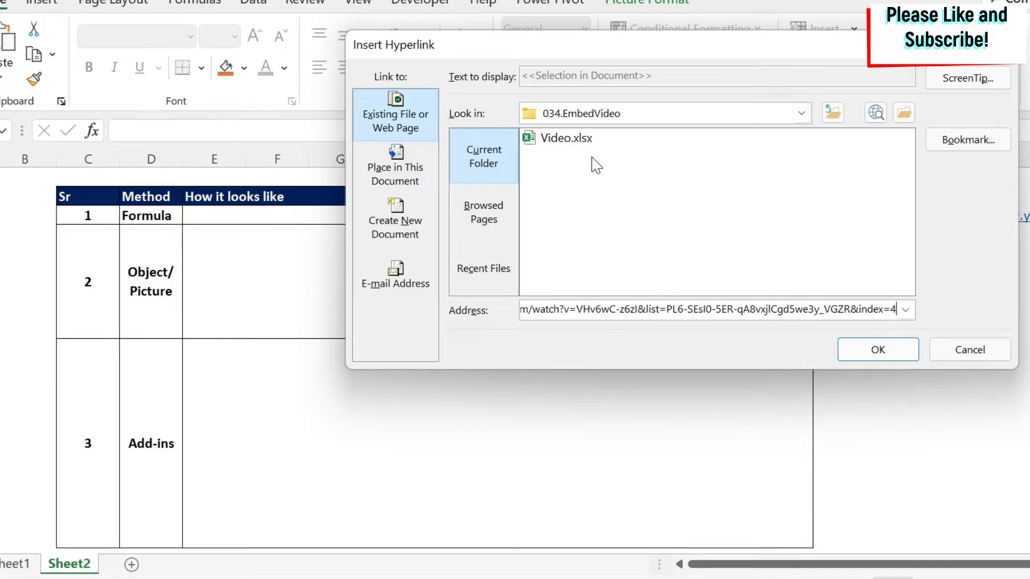
{"action": "left_click", "coordinate": [876, 349]}
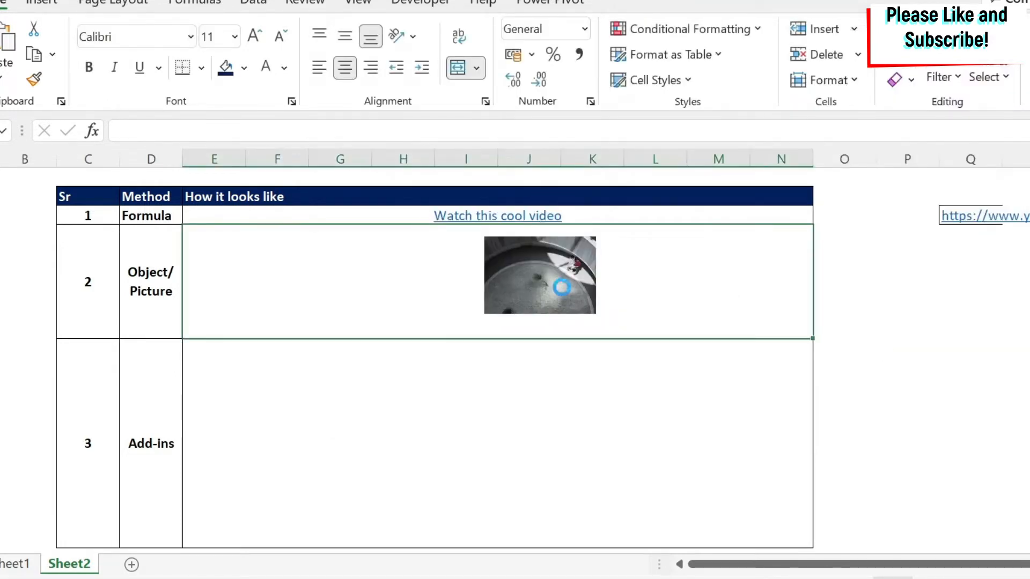
{"action": "left_click", "coordinate": [497, 216]}
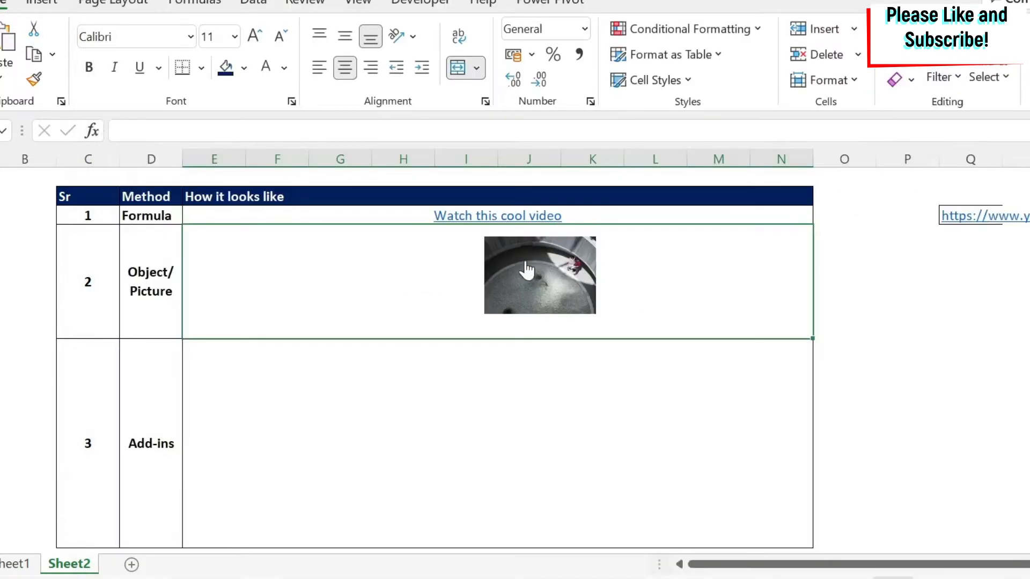
Remove the picture's YouTube link and browse the 032.Charts_QRCode folder for a local video instead
{"action": "right_click", "coordinate": [539, 274]}
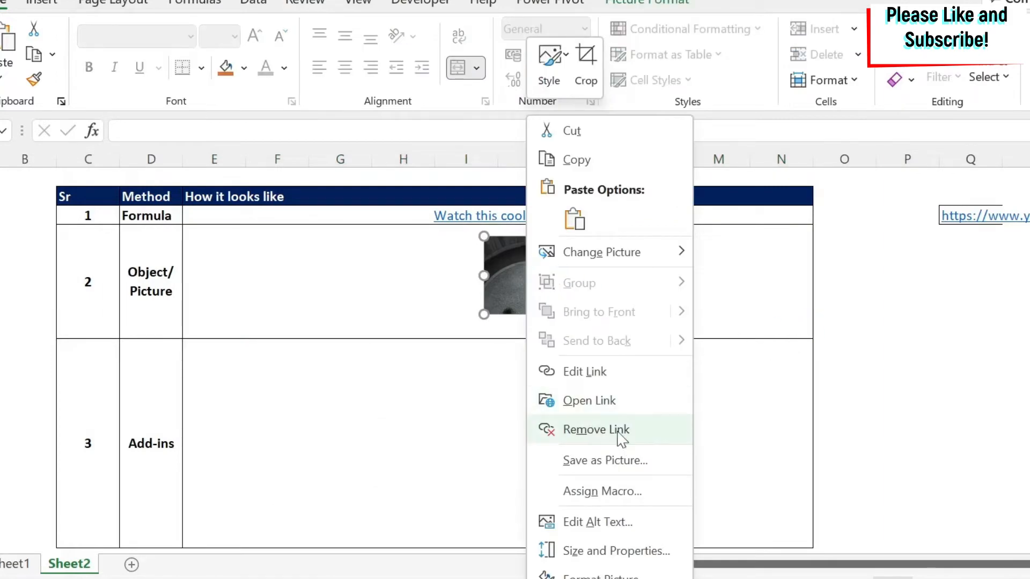
{"action": "left_click", "coordinate": [596, 430]}
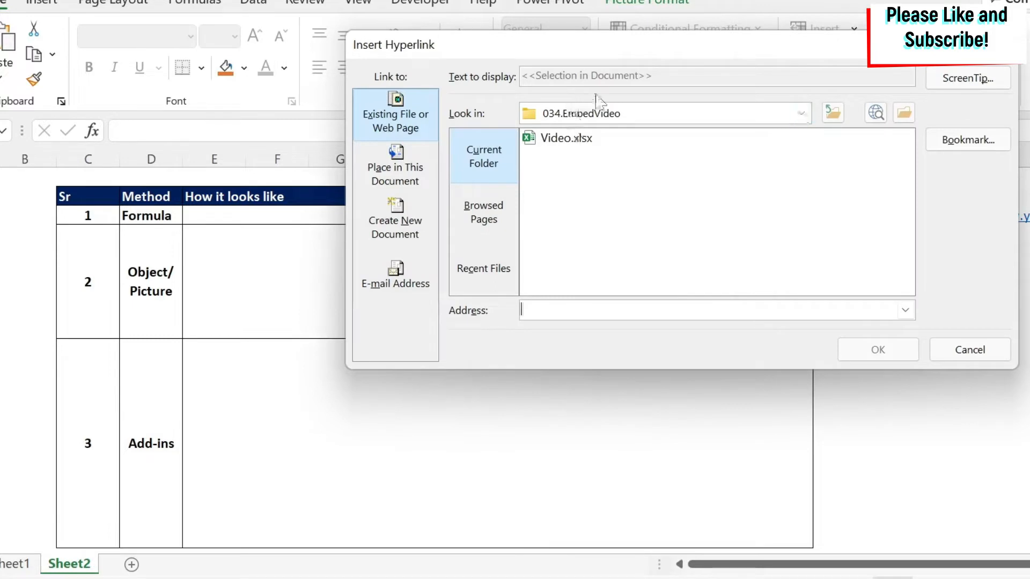
{"action": "left_click", "coordinate": [800, 113]}
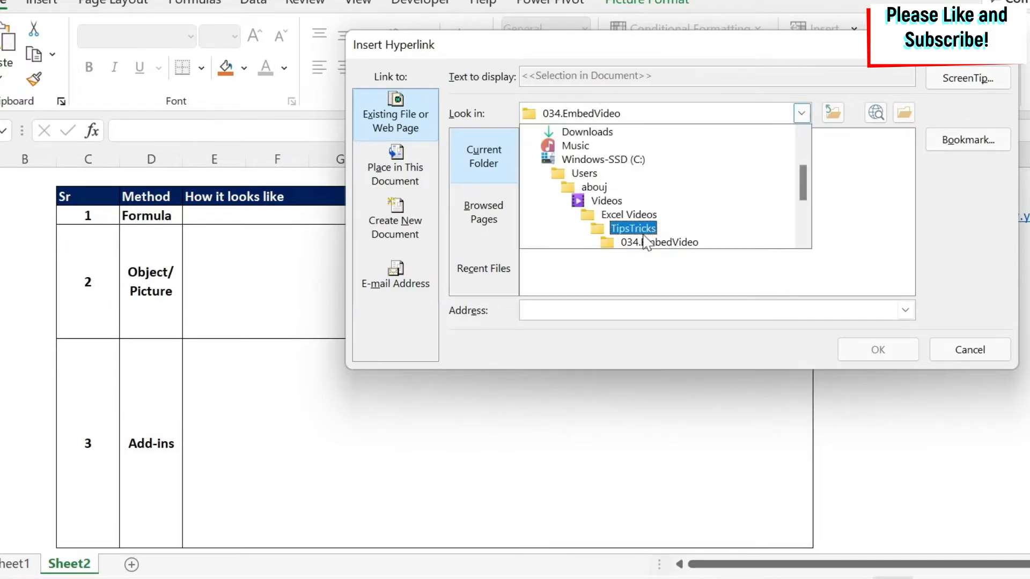
{"action": "double_click", "coordinate": [633, 227]}
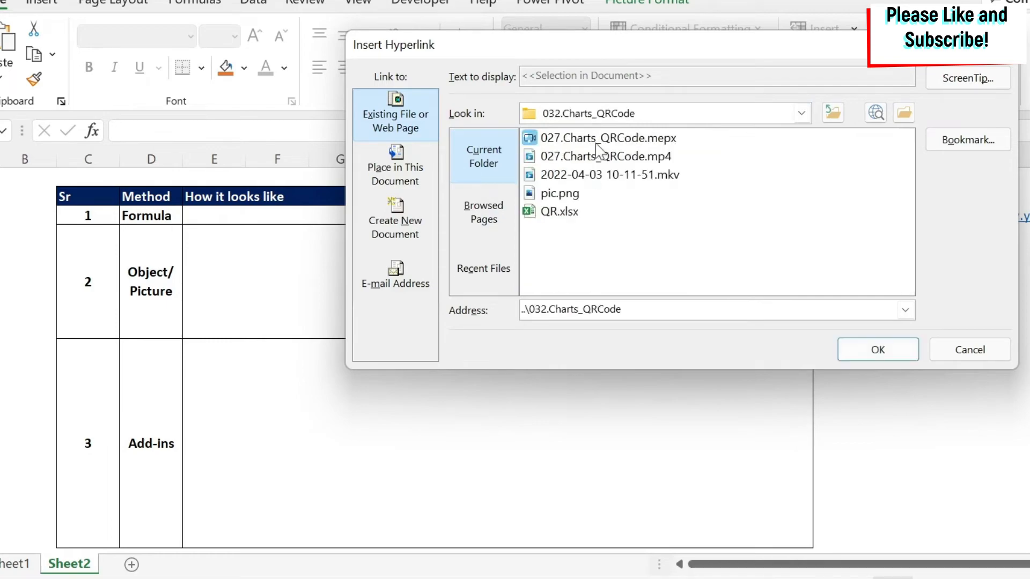
{"action": "left_click", "coordinate": [877, 349]}
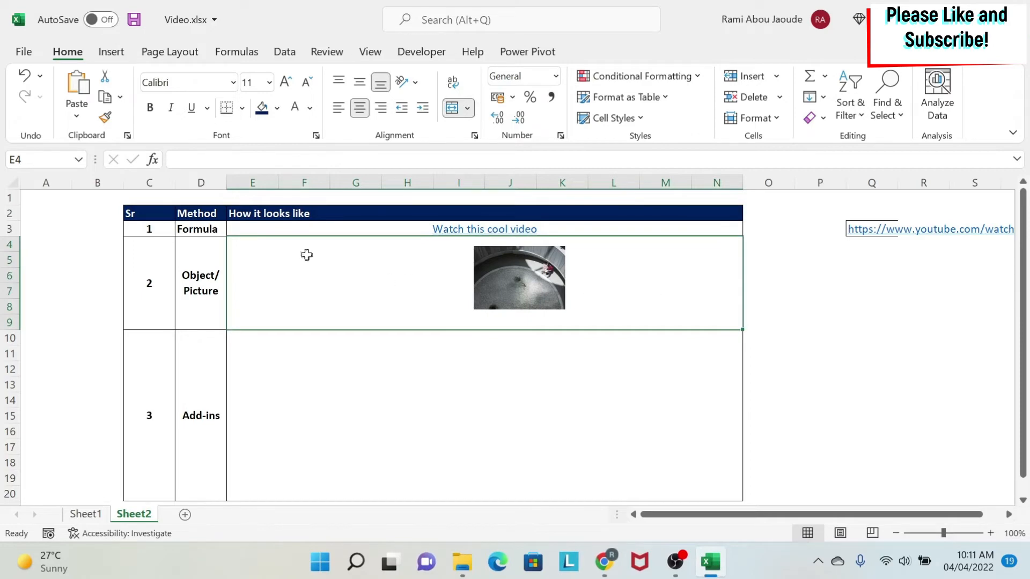
{"action": "left_click", "coordinate": [110, 51]}
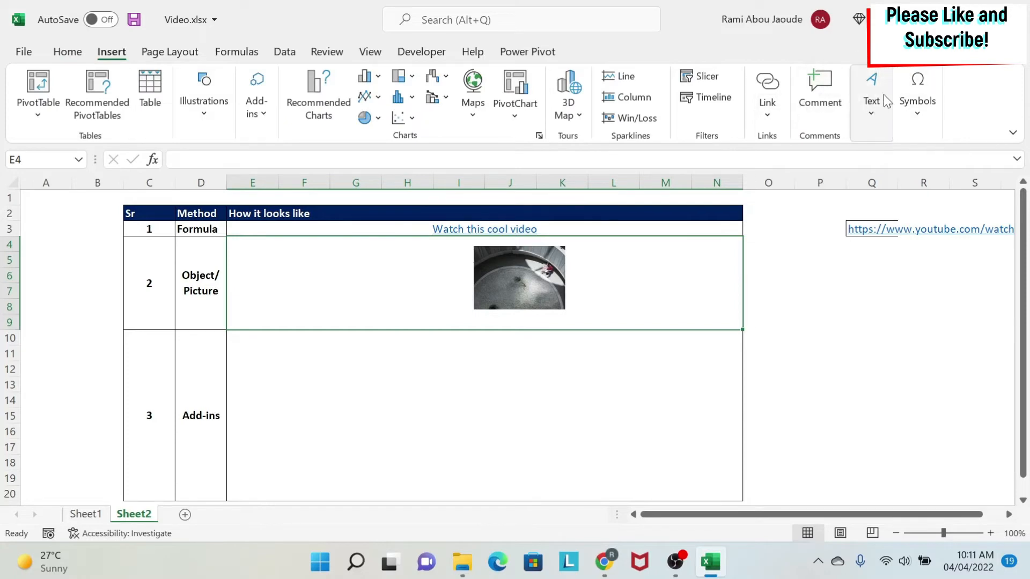
Start an embedded object created from a file and browse for the file to embed
{"action": "left_click", "coordinate": [871, 92]}
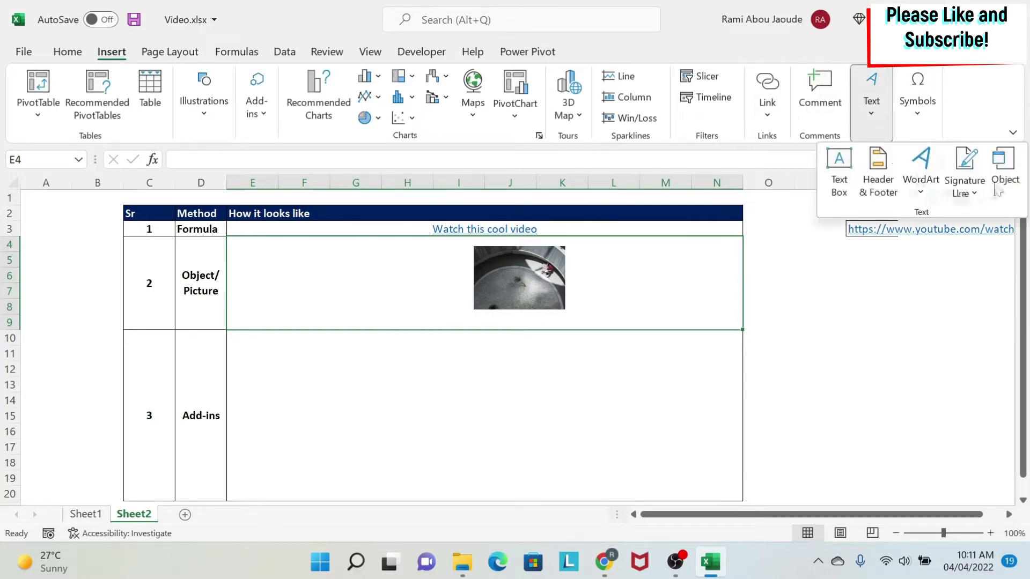
{"action": "left_click", "coordinate": [1005, 167]}
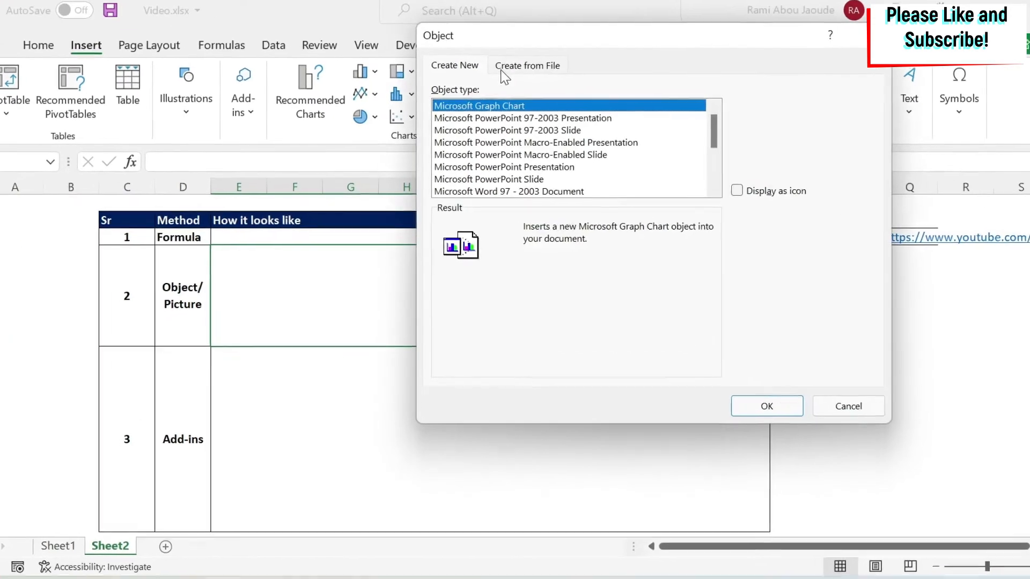
{"action": "left_click", "coordinate": [526, 66]}
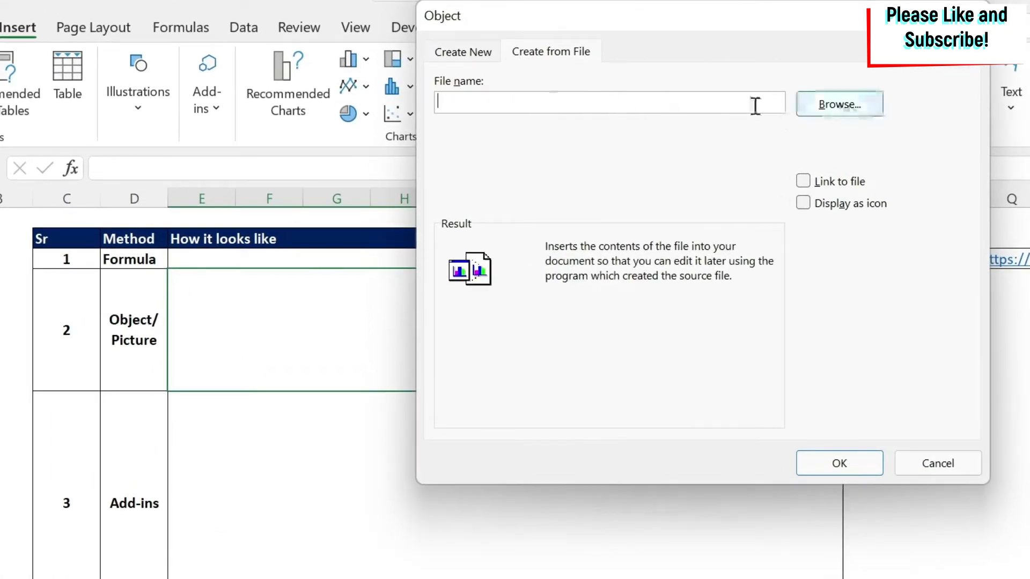
{"action": "left_click", "coordinate": [839, 104]}
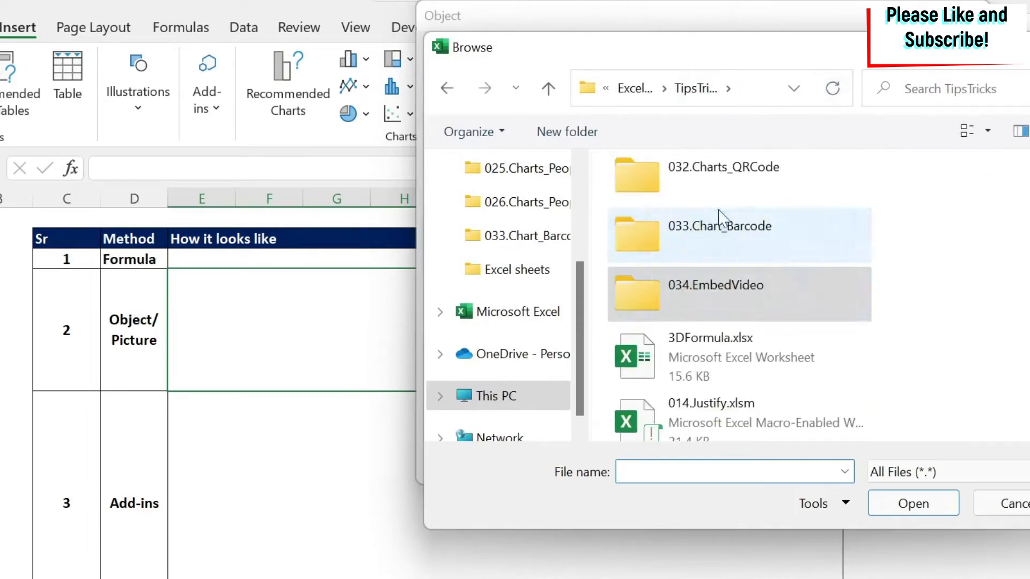
Choose 028.Chart_Barcode.mp4 to embed, displayed as an icon, leaving Link to file unchecked
{"action": "left_click", "coordinate": [912, 503]}
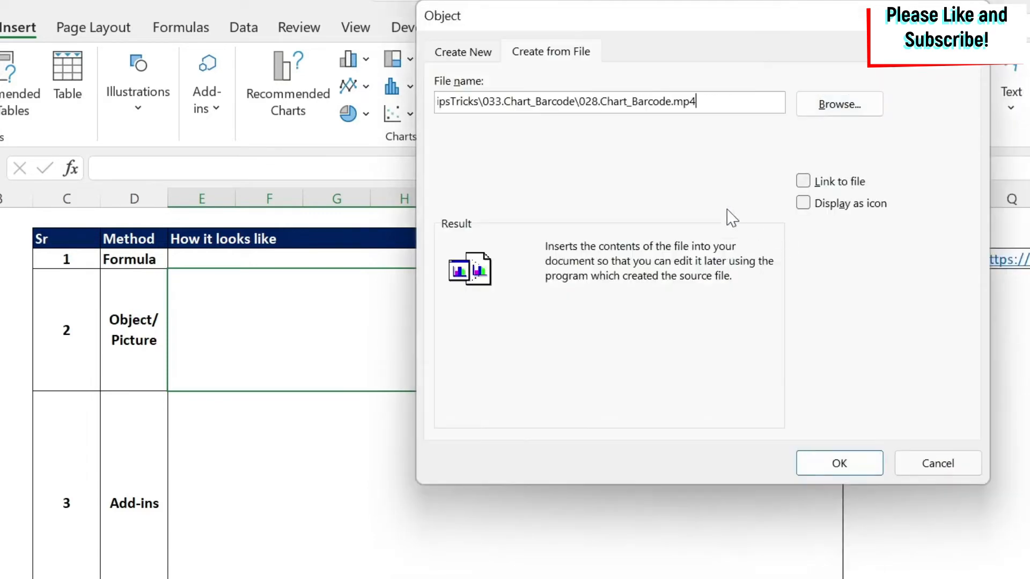
{"action": "mouse_move", "coordinate": [807, 213]}
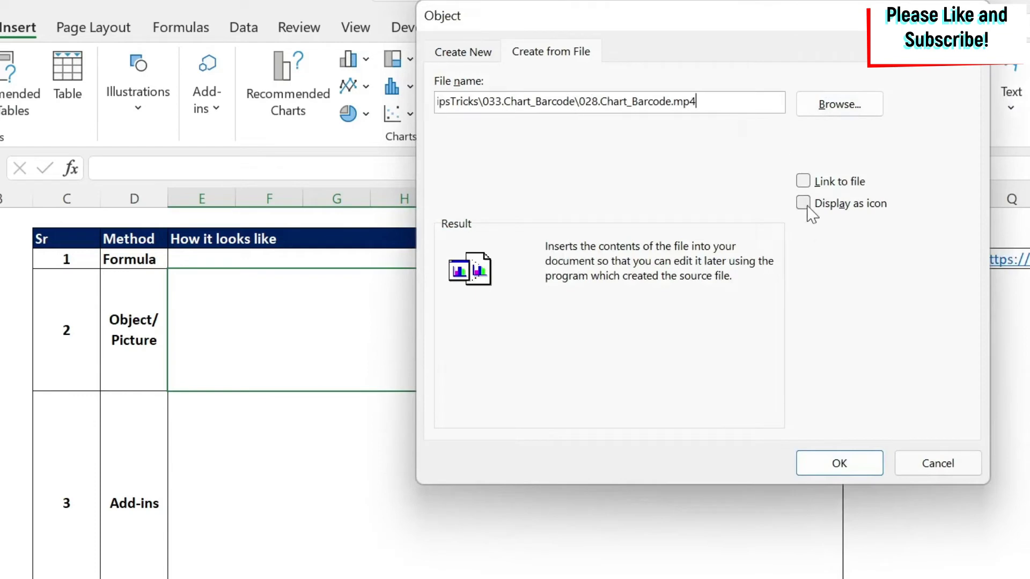
{"action": "left_click", "coordinate": [803, 203]}
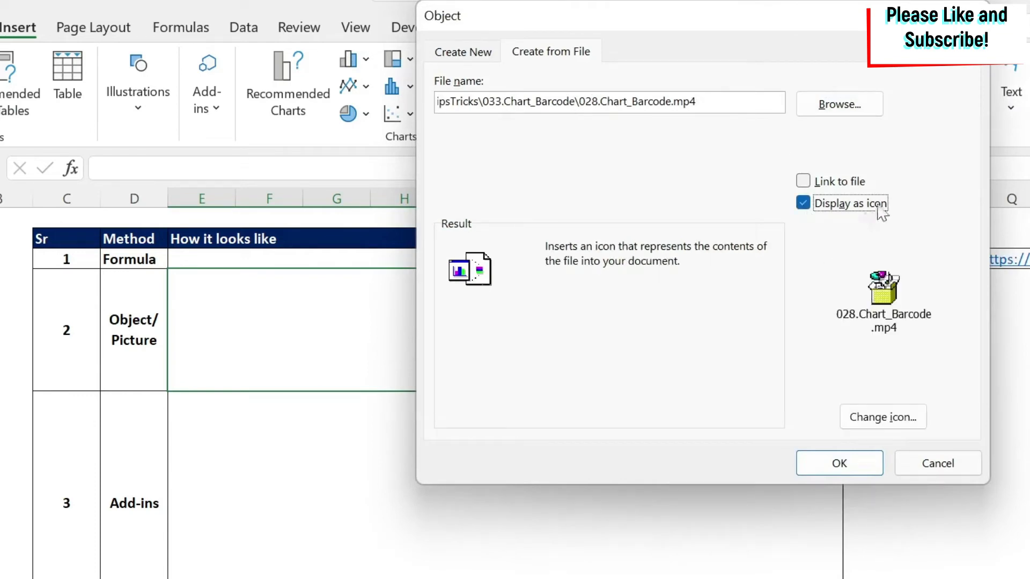
{"action": "left_click", "coordinate": [882, 418]}
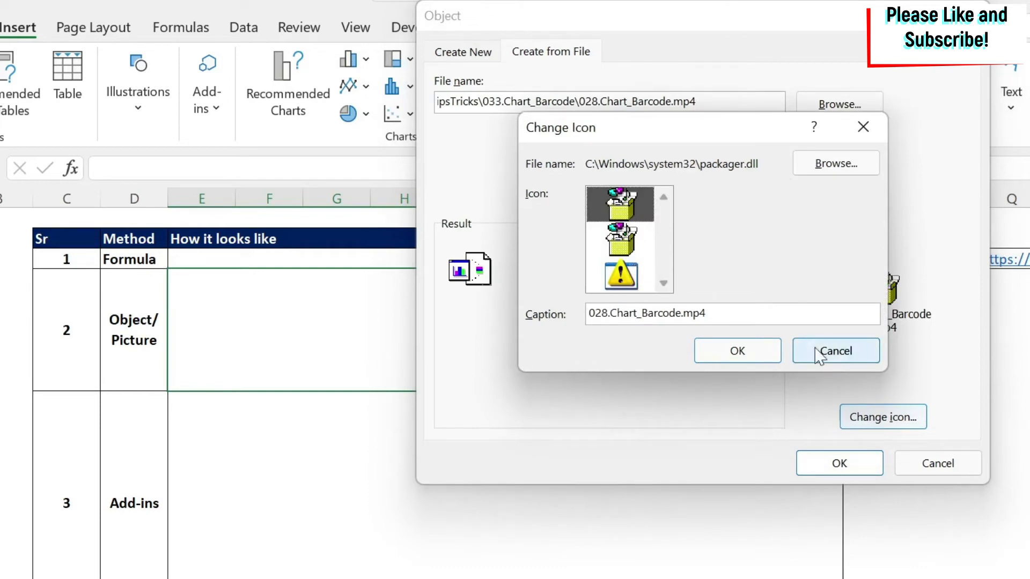
{"action": "left_click", "coordinate": [836, 351]}
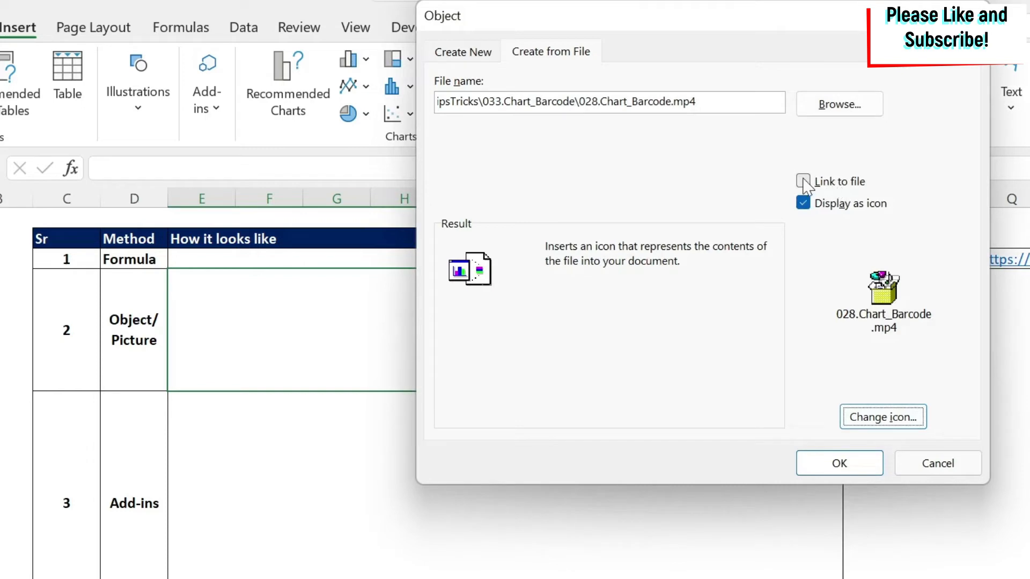
{"action": "left_click", "coordinate": [803, 181]}
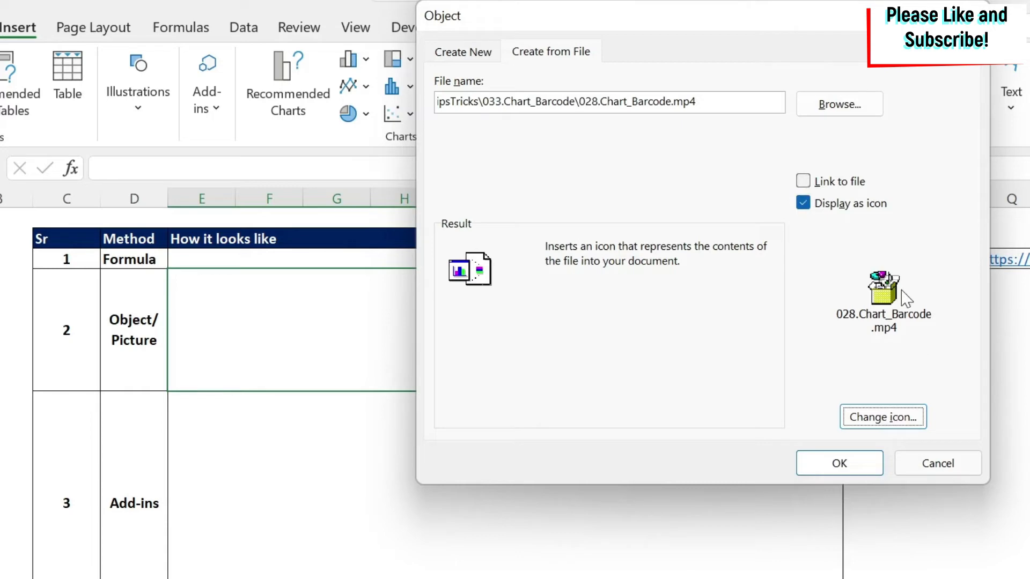
{"action": "mouse_move", "coordinate": [933, 285]}
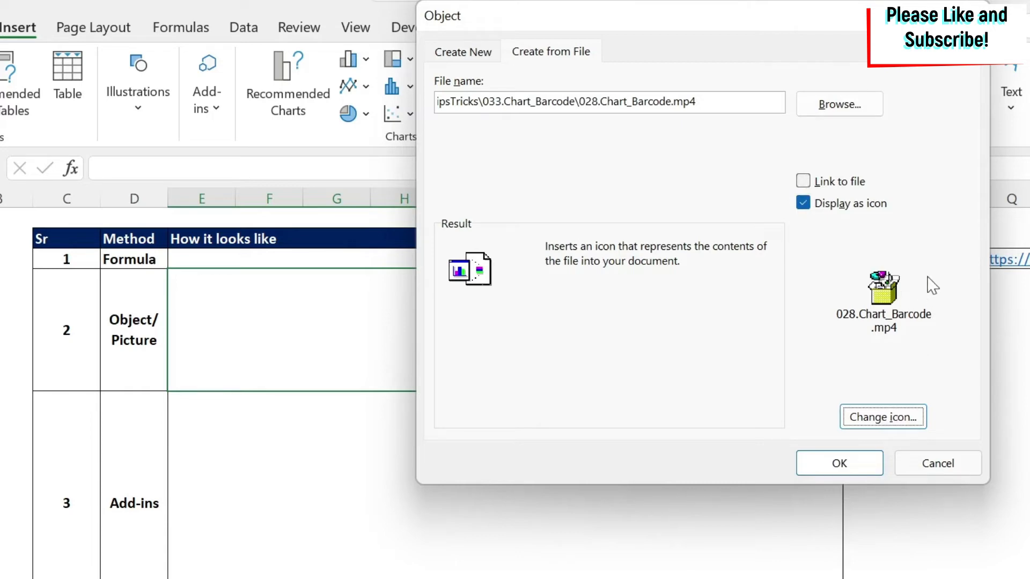
{"action": "mouse_move", "coordinate": [931, 288]}
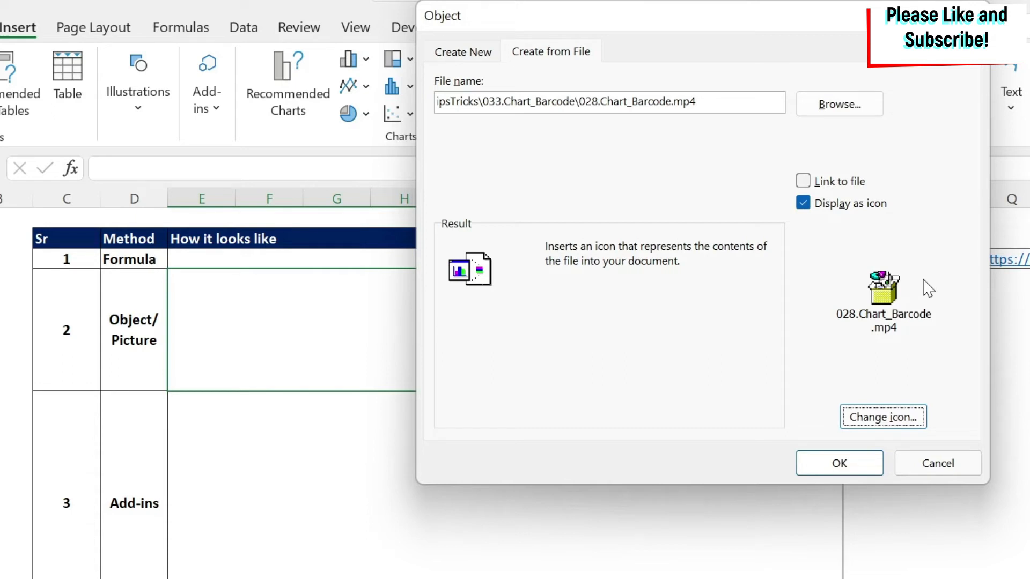
Keep Display as icon checked and insert the mp4 as an embedded icon
{"action": "left_click", "coordinate": [802, 203]}
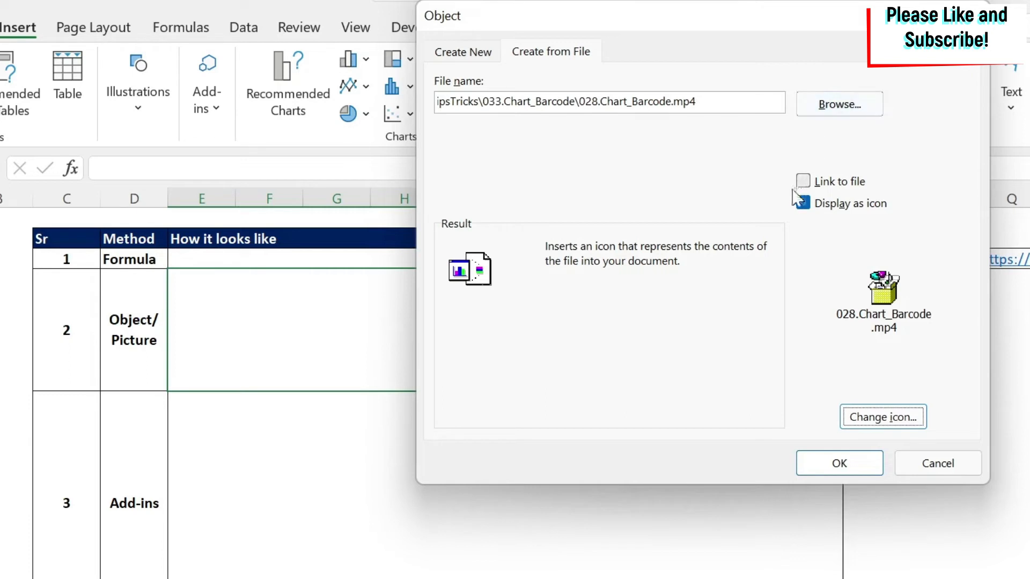
{"action": "left_click", "coordinate": [803, 203]}
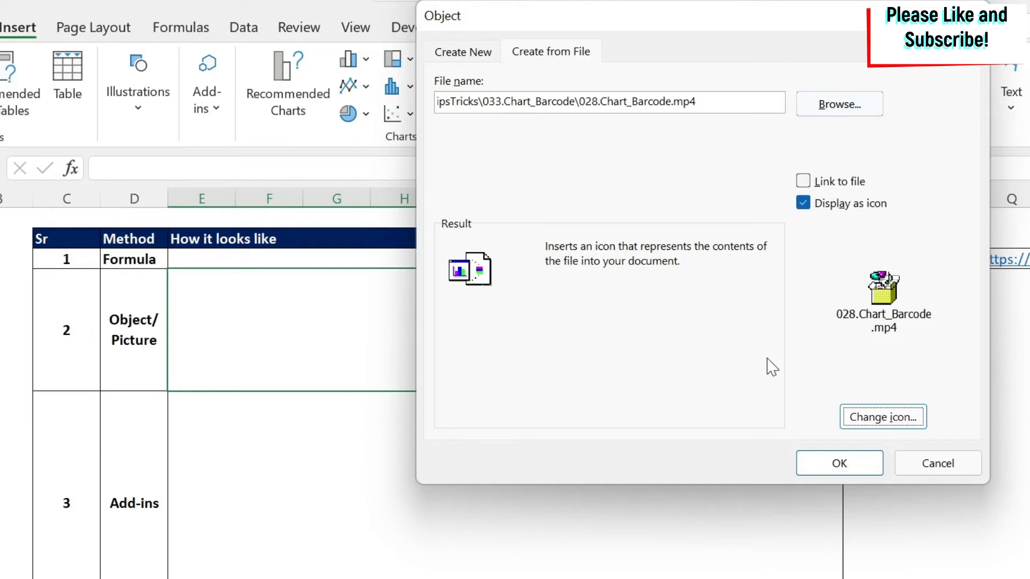
{"action": "mouse_move", "coordinate": [771, 361]}
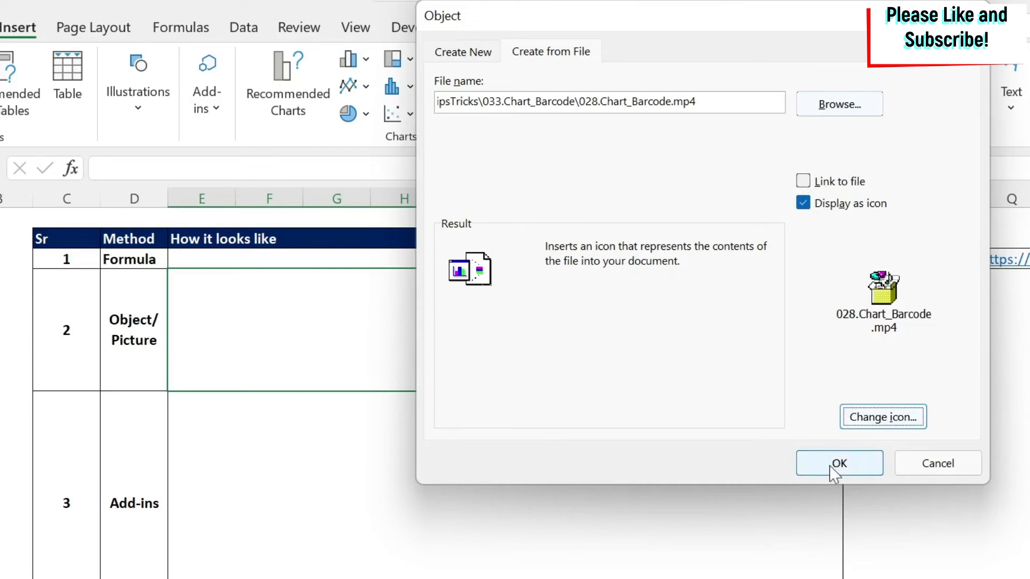
{"action": "left_click", "coordinate": [839, 463]}
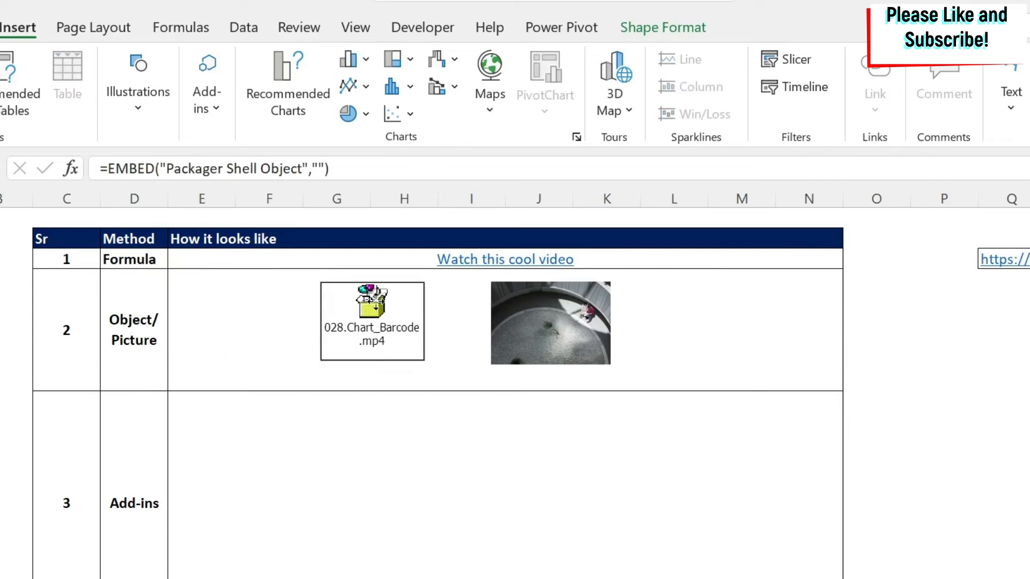
Open the embedded 028.Chart_Barcode mp4 package from its icon to play the video
{"action": "double_click", "coordinate": [373, 306]}
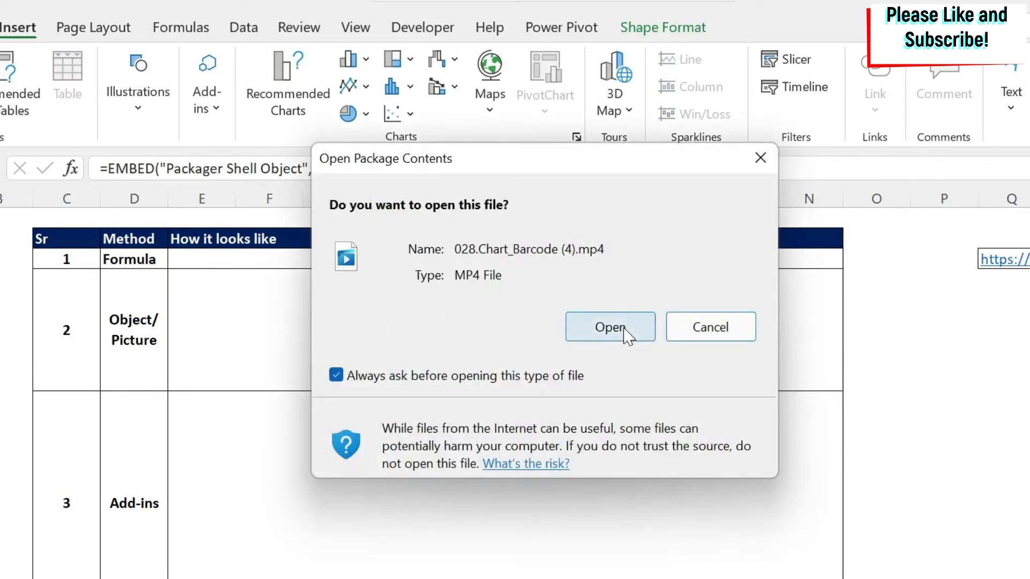
{"action": "left_click", "coordinate": [609, 326]}
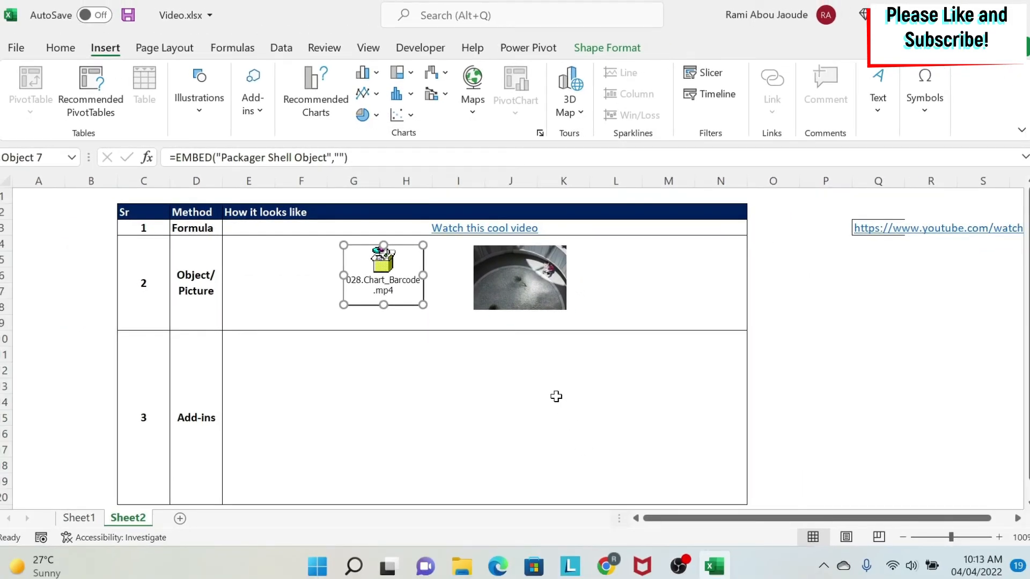
{"action": "mouse_move", "coordinate": [557, 401]}
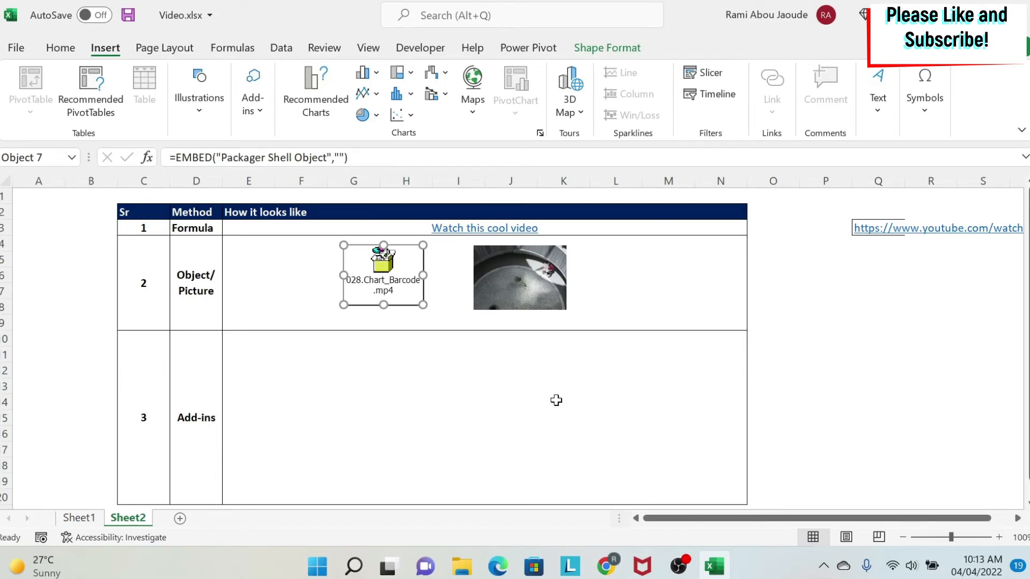
{"action": "mouse_move", "coordinate": [520, 382]}
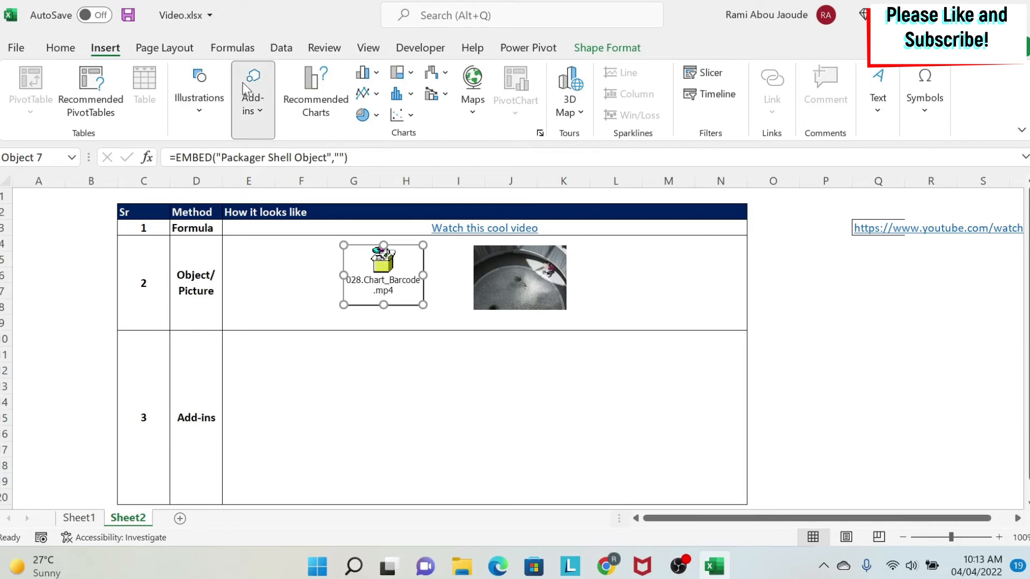
Search the add-ins Store for 'web video player' to add the Web Video Player add-in
{"action": "left_click", "coordinate": [253, 93]}
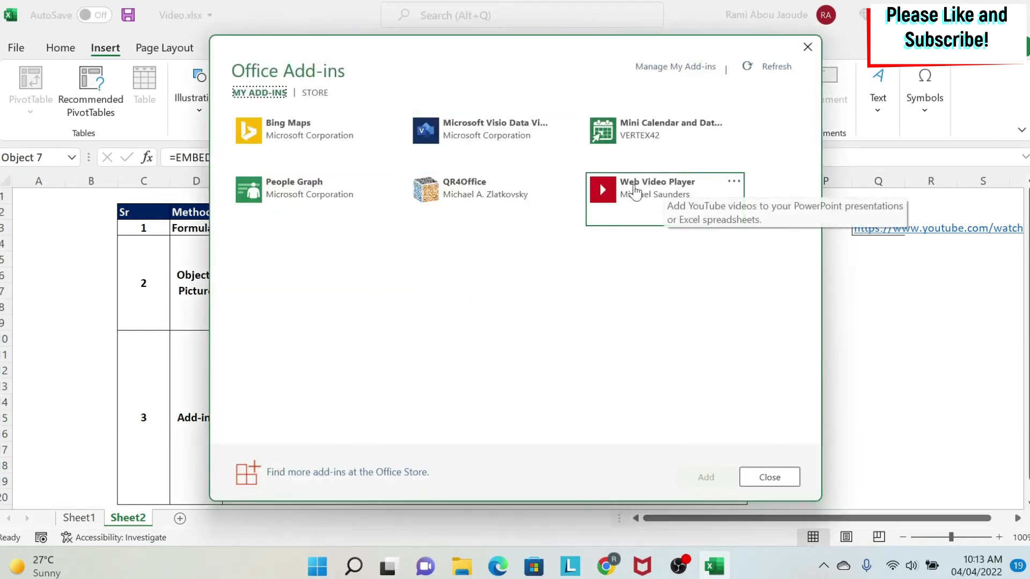
{"action": "left_click", "coordinate": [768, 477]}
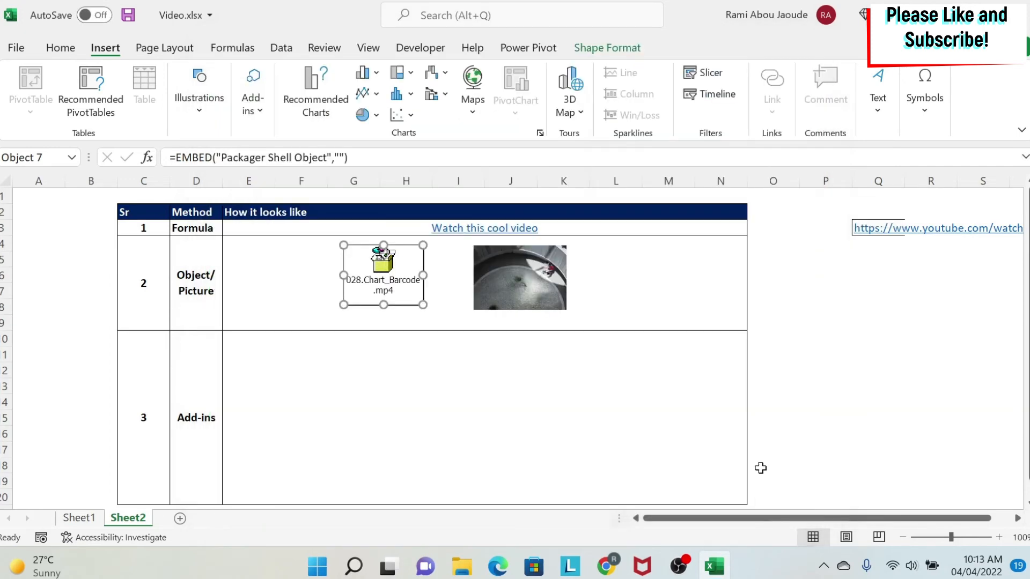
{"action": "left_click", "coordinate": [252, 90]}
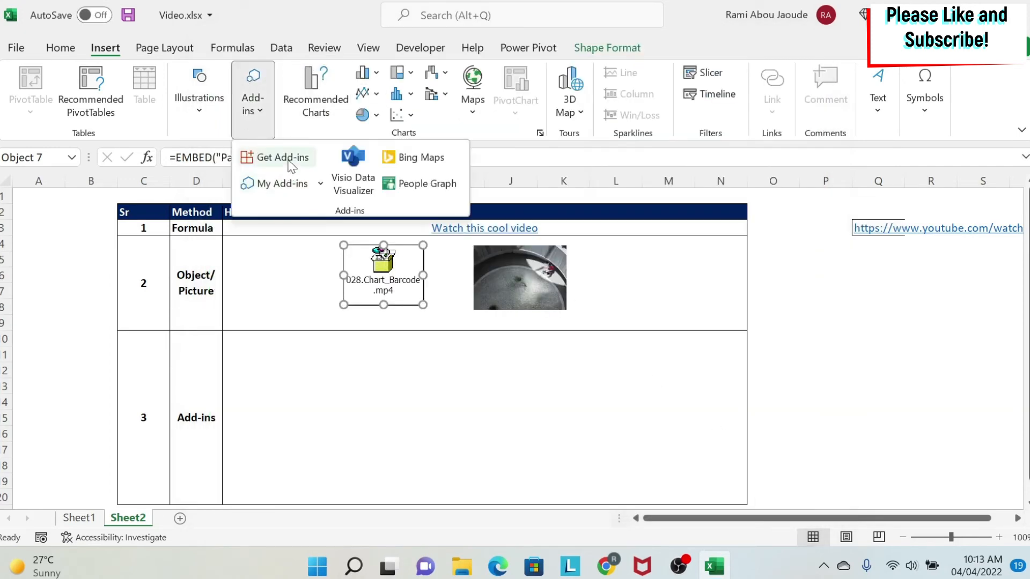
{"action": "left_click", "coordinate": [282, 157]}
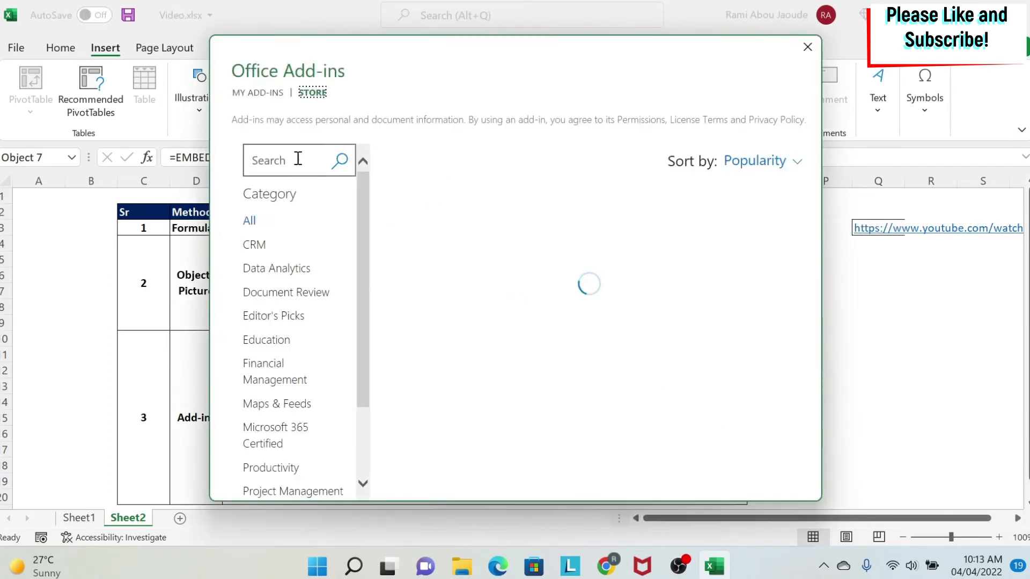
{"action": "type", "text": "web v"}
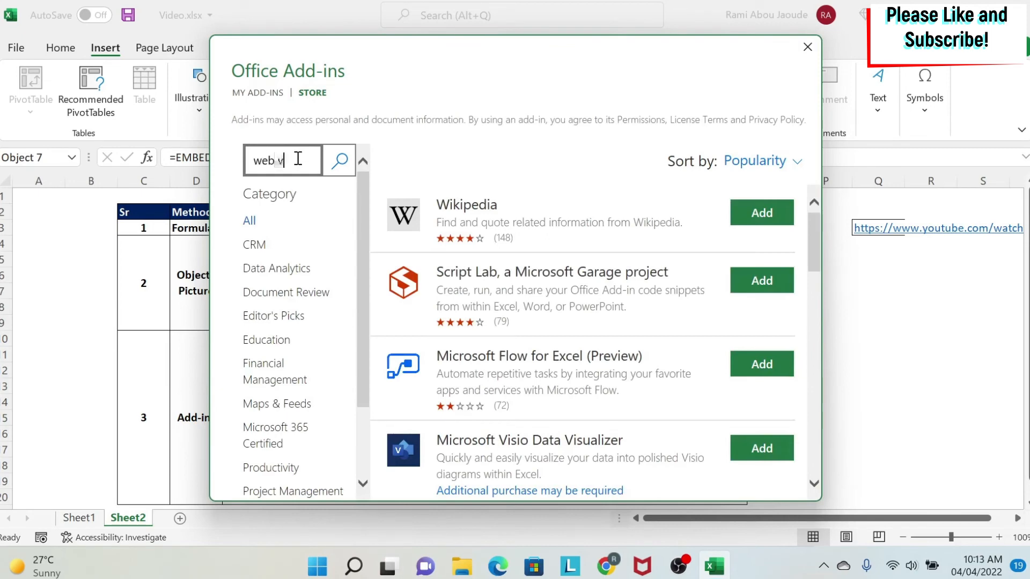
{"action": "type", "text": "ideo player"}
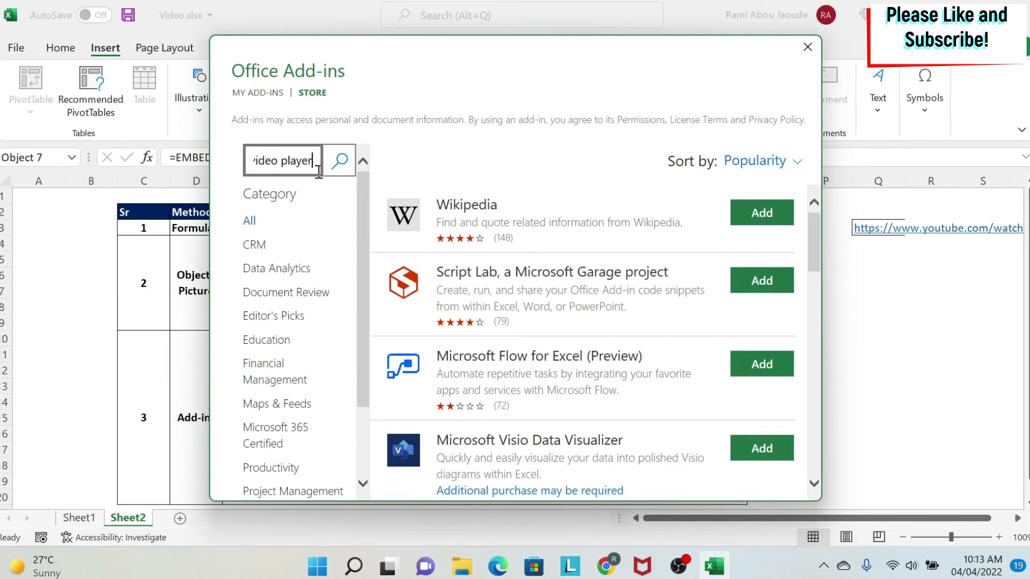
{"action": "left_click", "coordinate": [339, 160]}
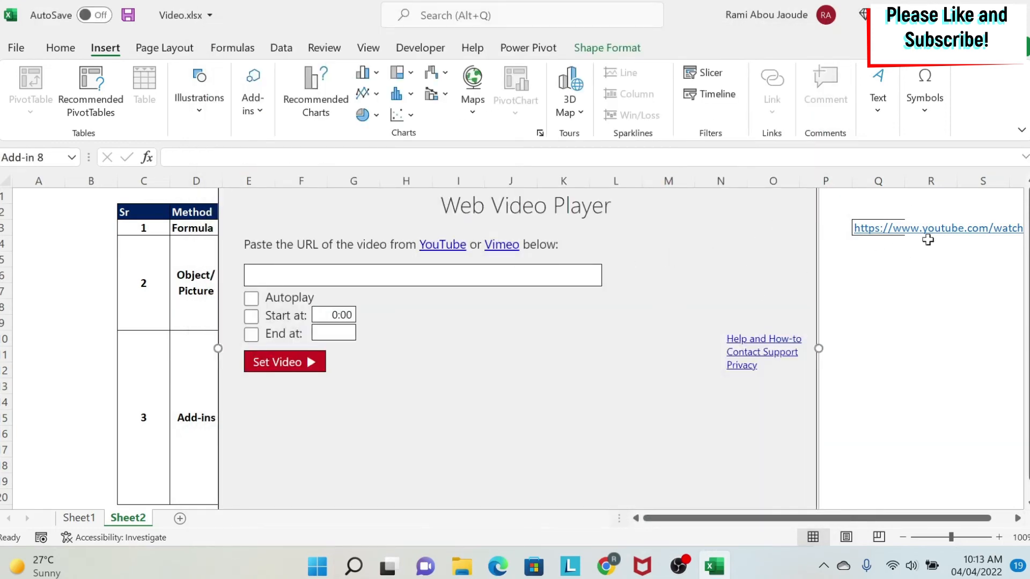
Load the YouTube URL from Q3 into the Web Video Player via Set Video
{"action": "left_click", "coordinate": [877, 227]}
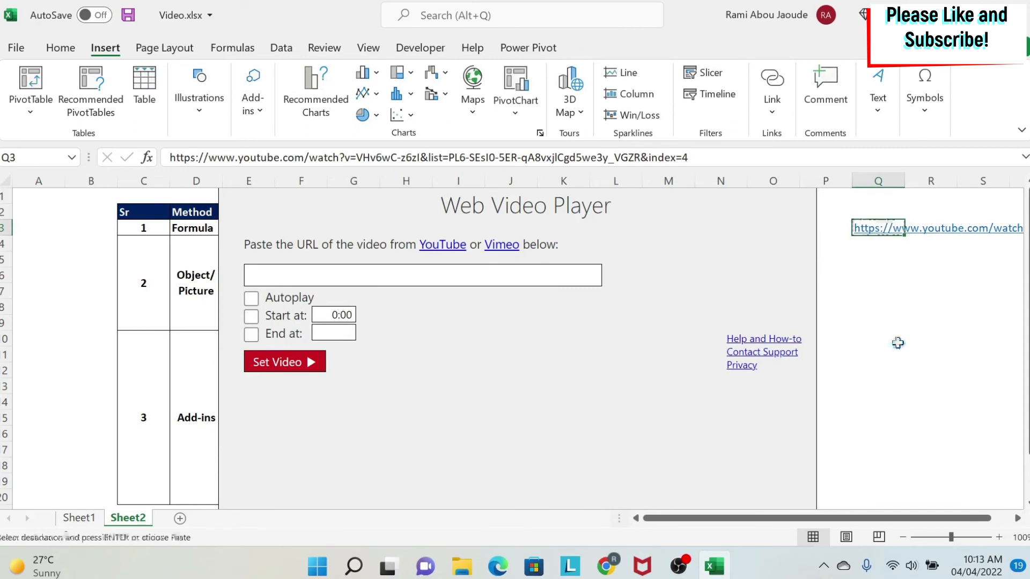
{"action": "left_click", "coordinate": [423, 276]}
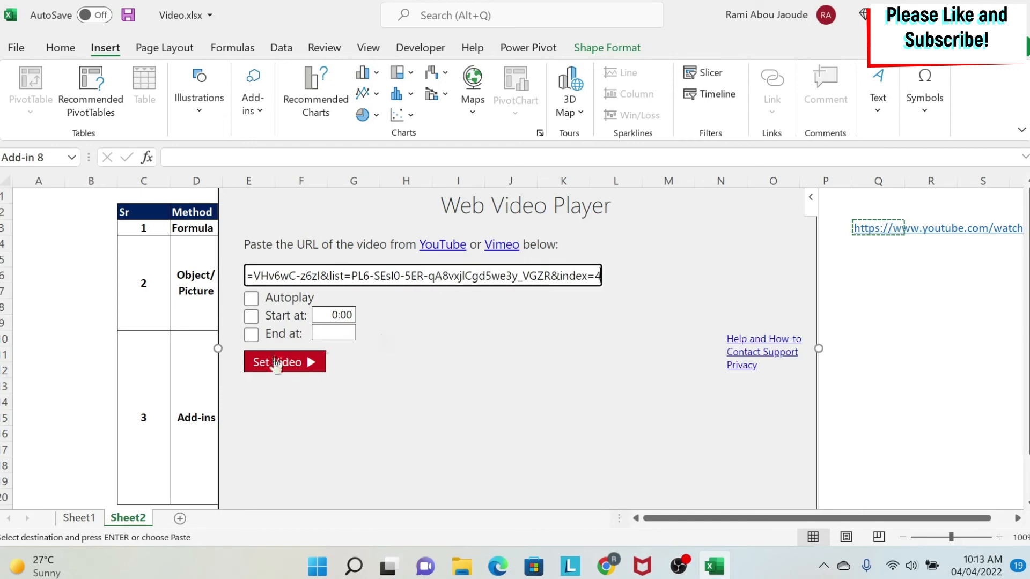
{"action": "left_click", "coordinate": [285, 362]}
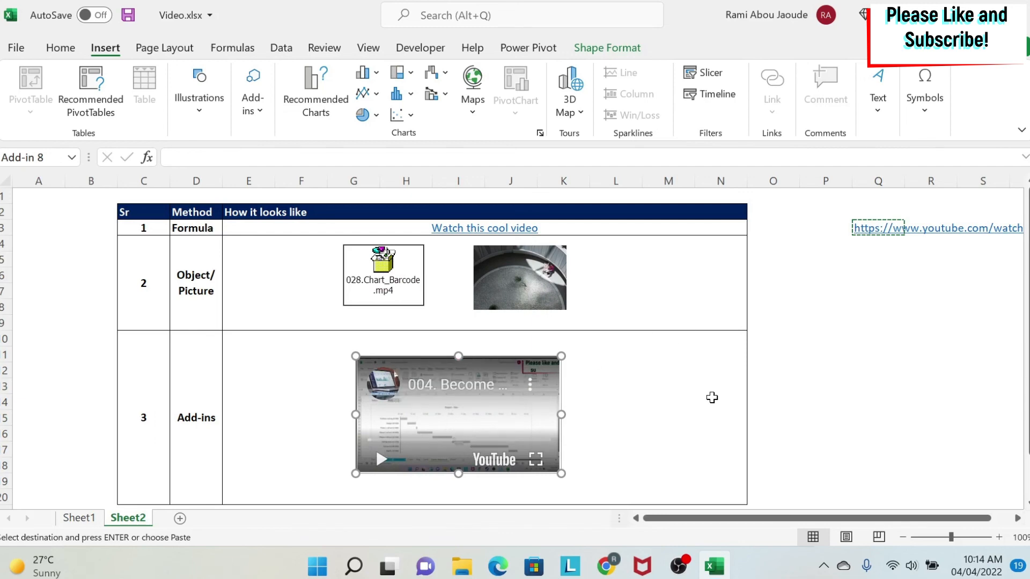
{"action": "mouse_move", "coordinate": [621, 309]}
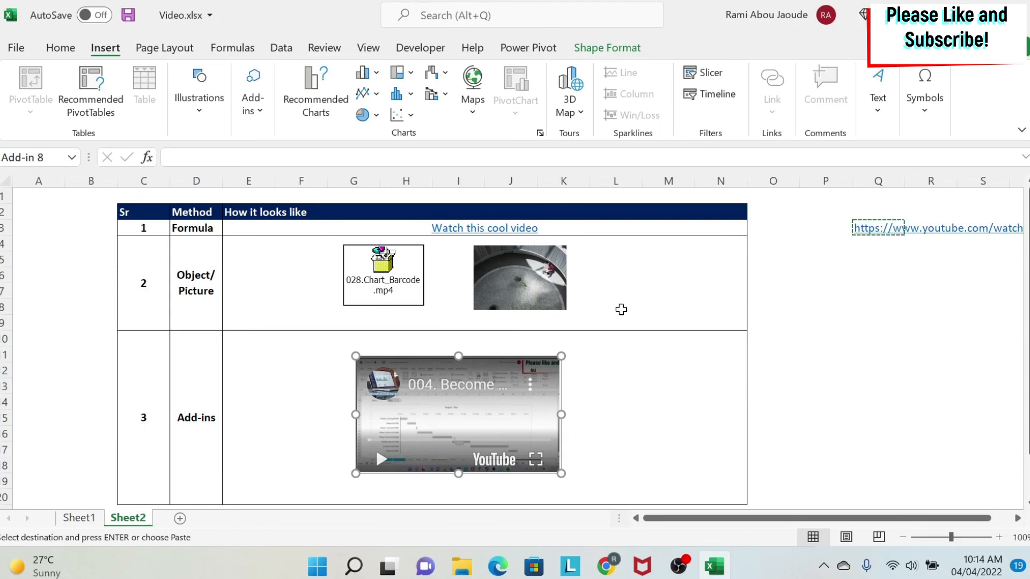
{"action": "mouse_move", "coordinate": [613, 321]}
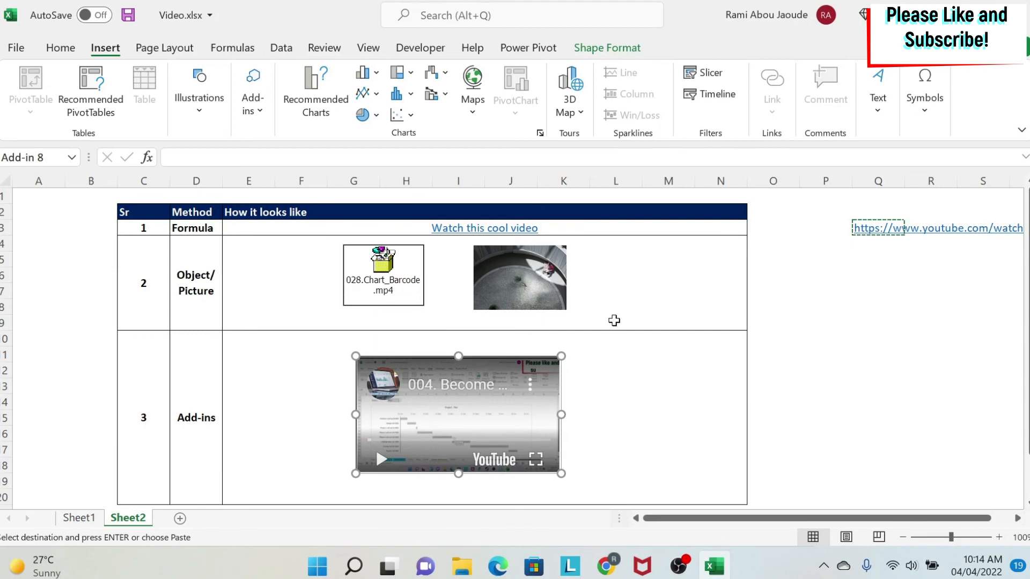